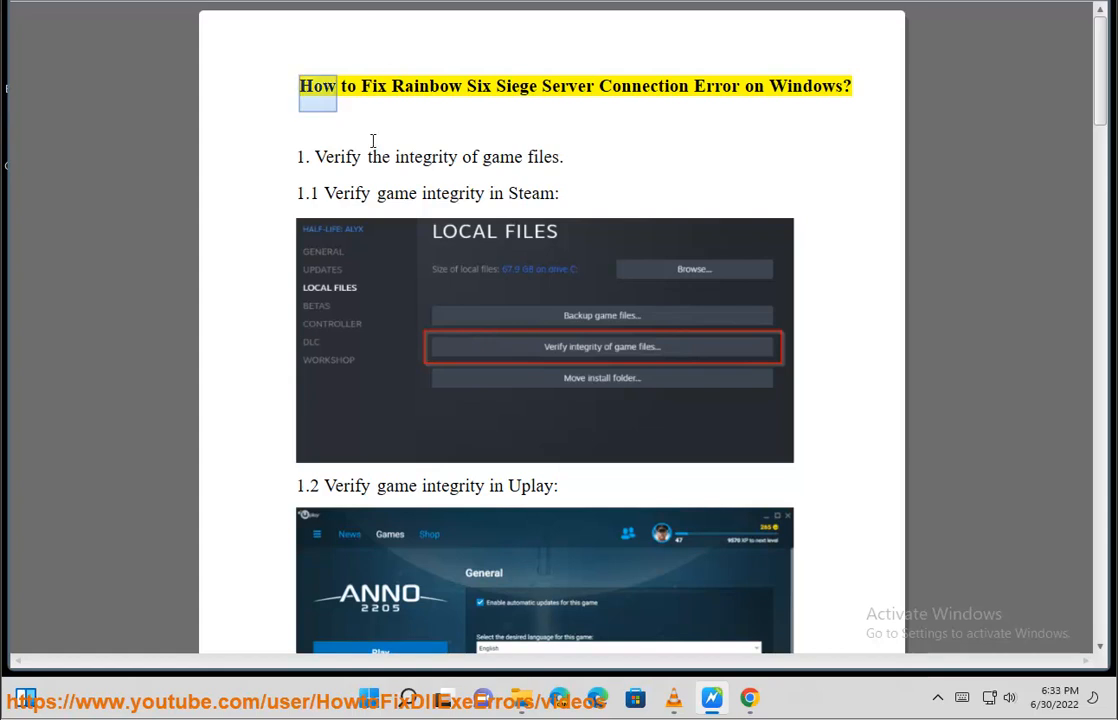
Step: Read the guide from its title down to step 3, allowing RainbowSix.exe through Windows Firewall
{"action": "double_click", "coordinate": [804, 86]}
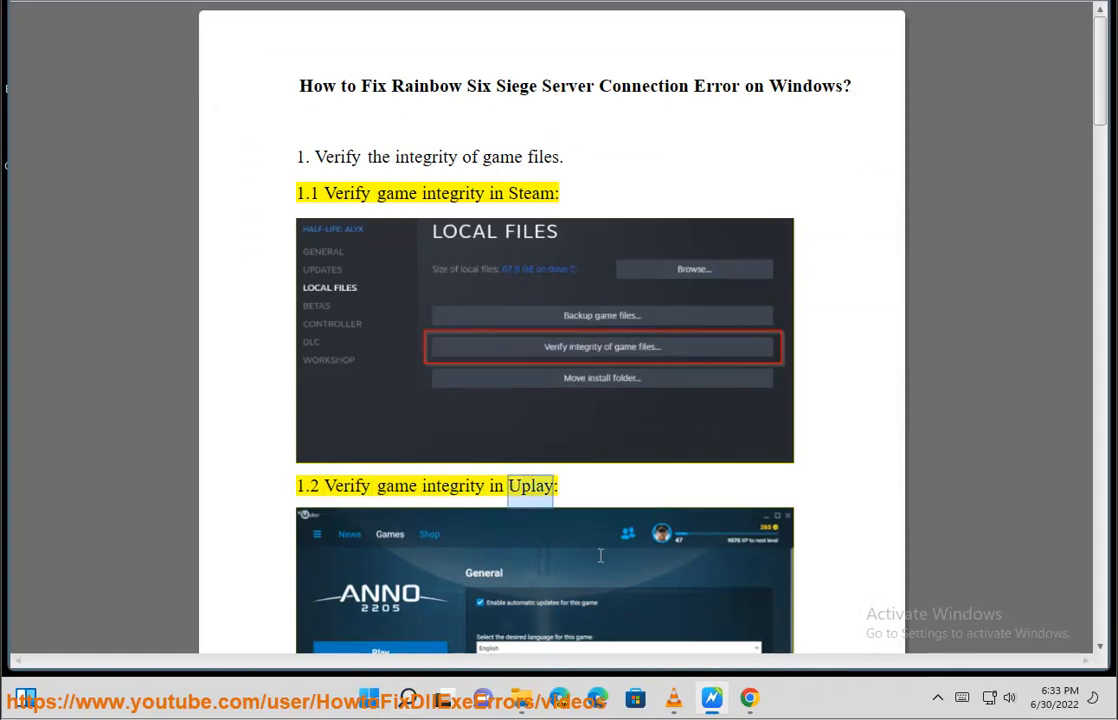
{"action": "scroll", "scroll_direction": "down", "scroll_amount": 3}
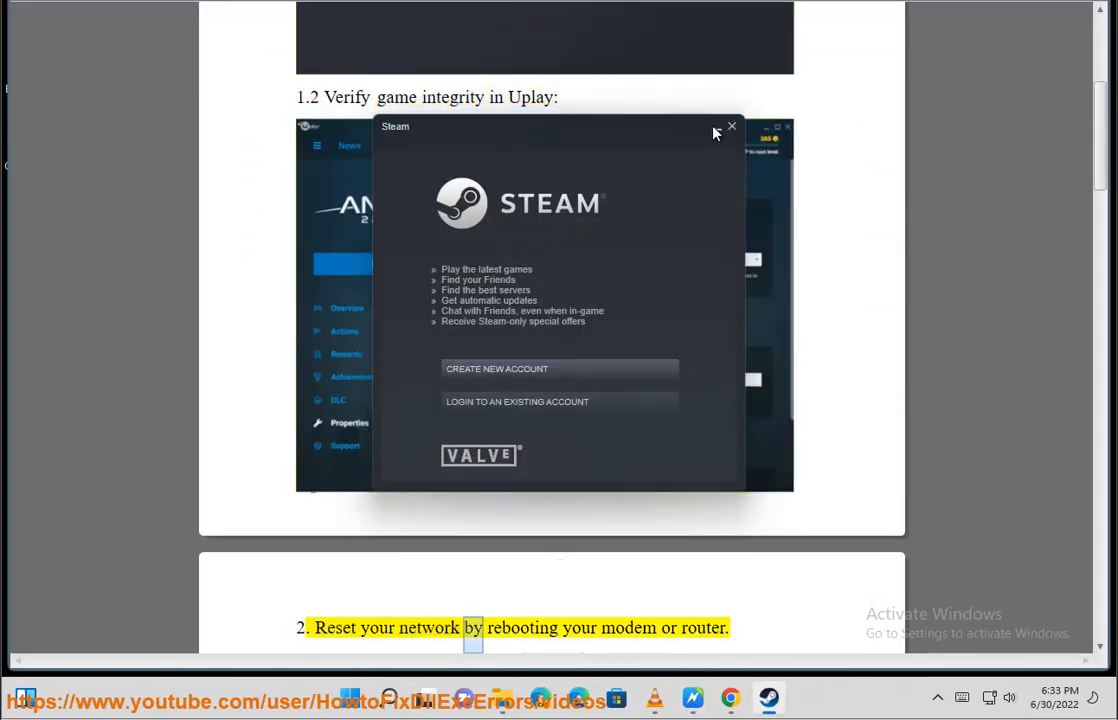
{"action": "scroll", "scroll_direction": "down", "scroll_amount": 3}
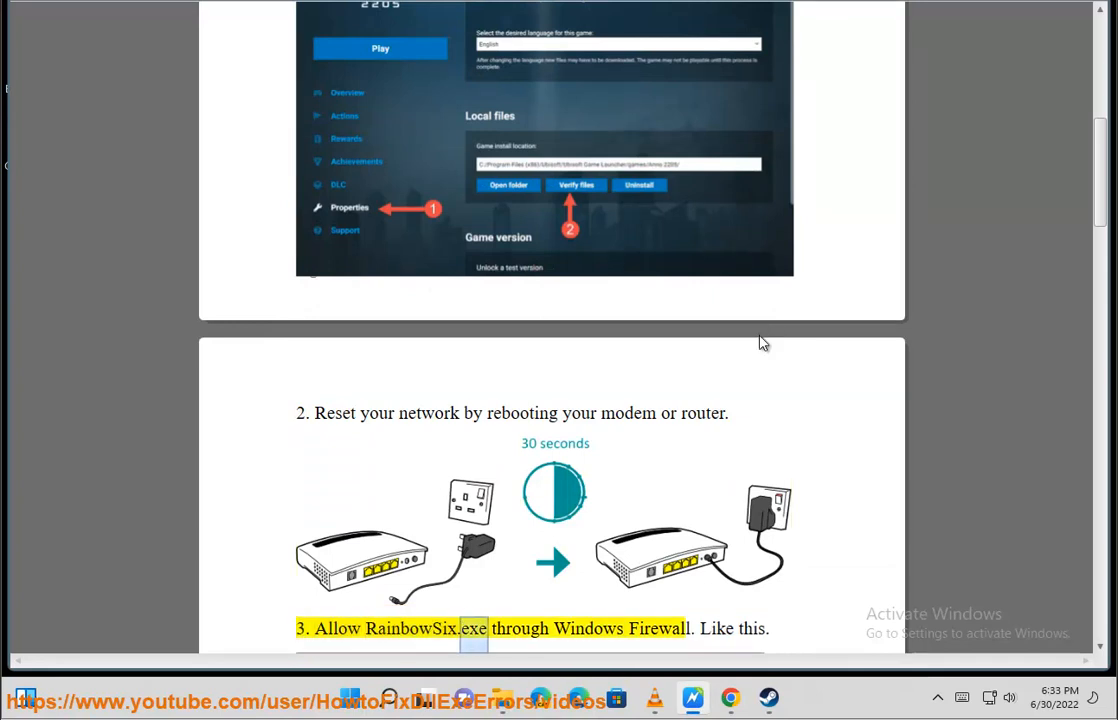
{"action": "scroll", "scroll_direction": "down", "scroll_amount": 3}
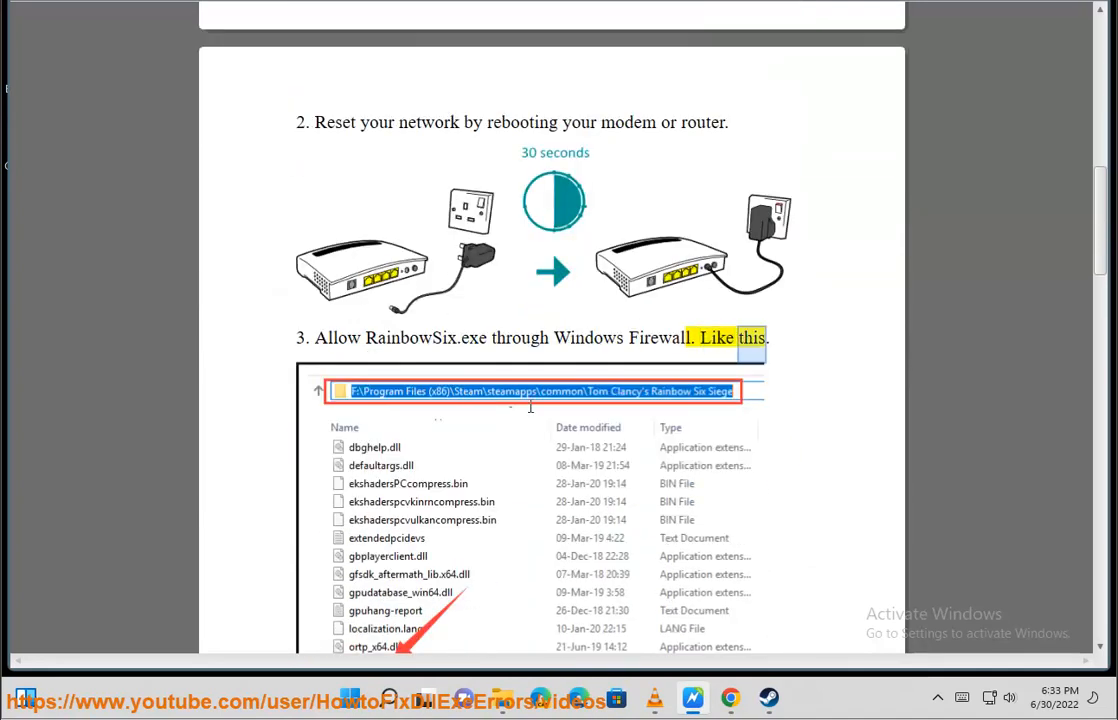
{"action": "scroll", "scroll_direction": "down", "scroll_amount": 3}
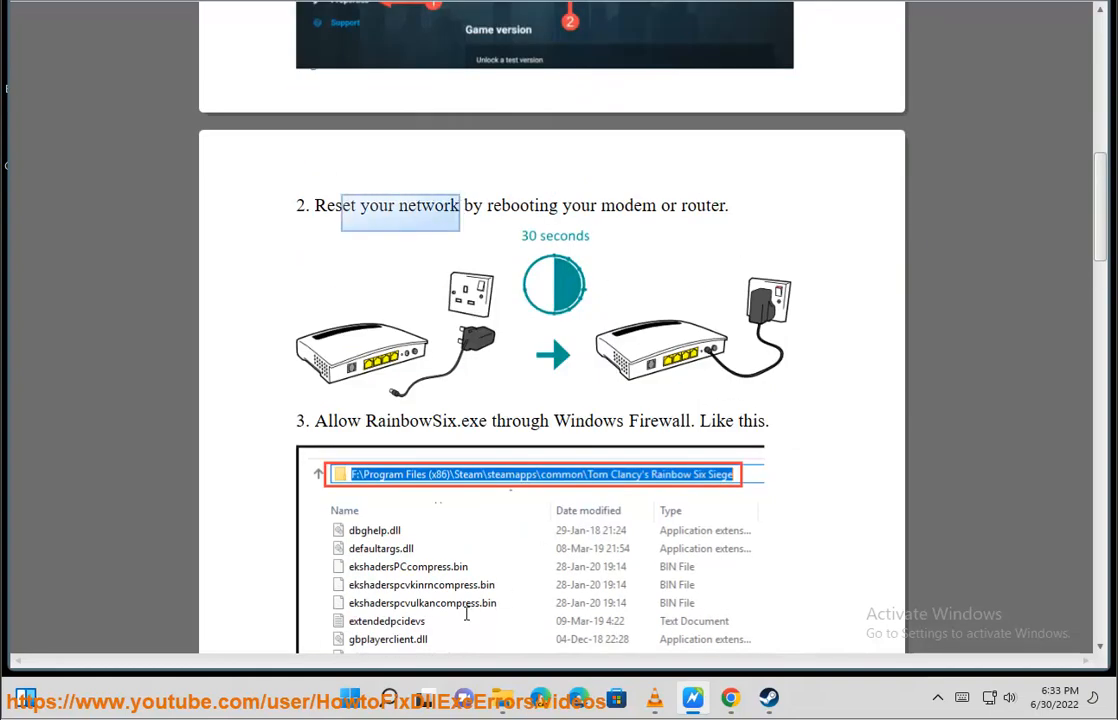
{"action": "scroll", "scroll_direction": "down", "scroll_amount": 3}
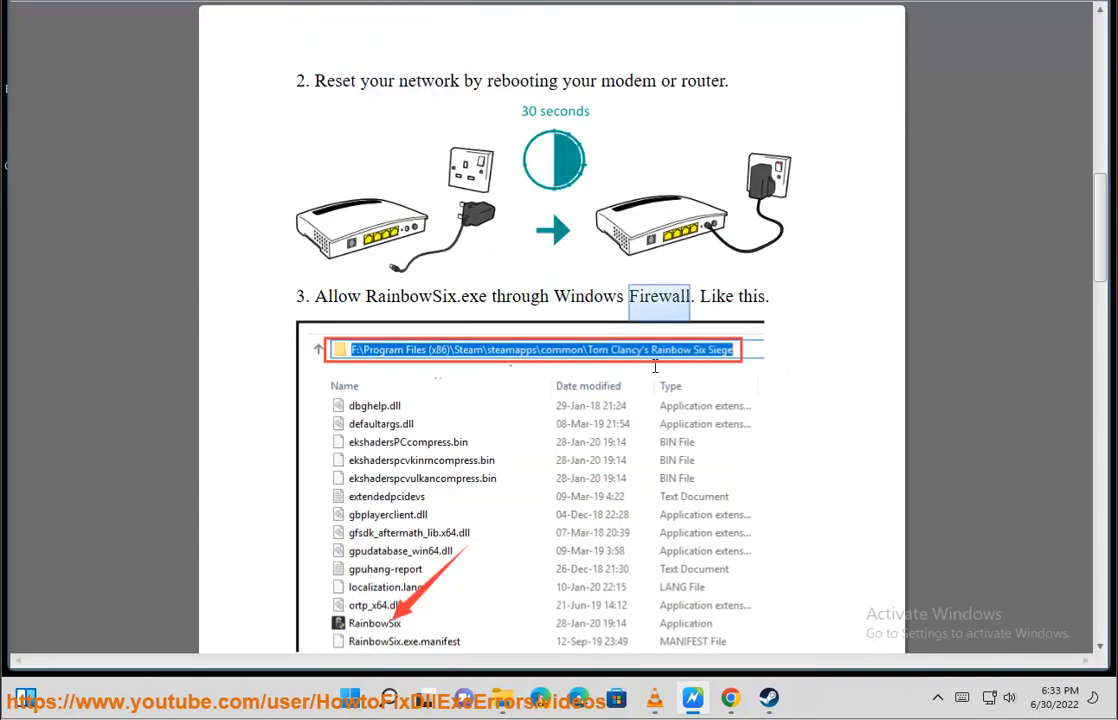
{"action": "scroll", "scroll_direction": "down", "scroll_amount": 3}
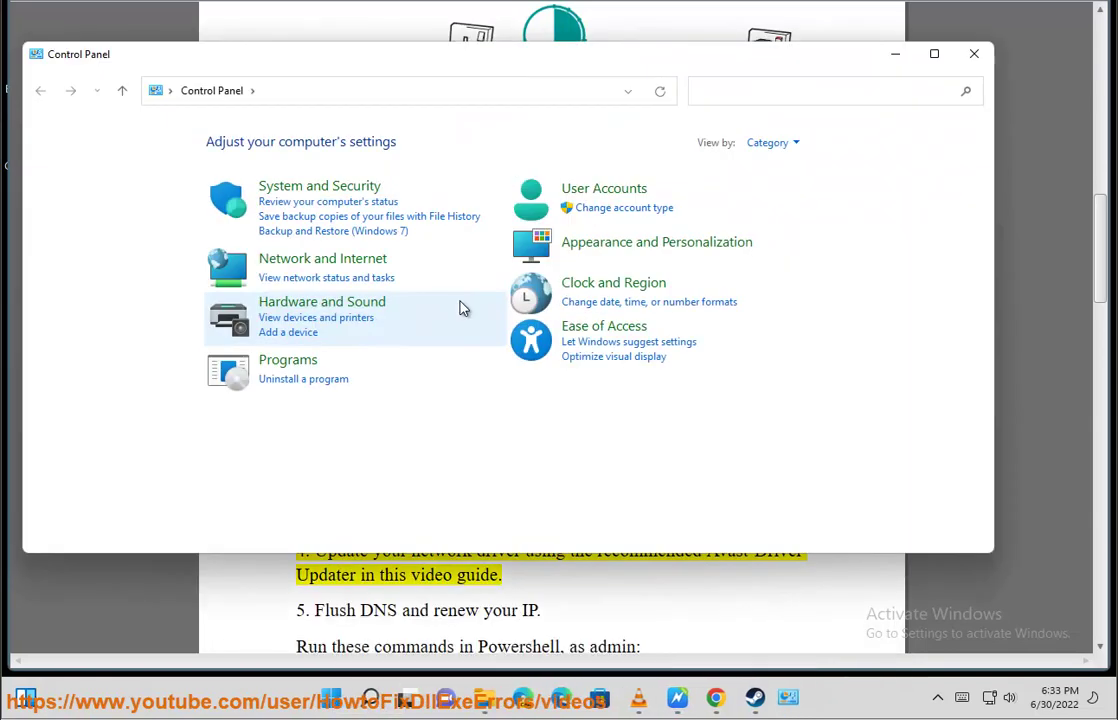
Step: Reach the firewall's allowed apps list in System and Security and unlock it for changes
{"action": "left_click", "coordinate": [320, 186]}
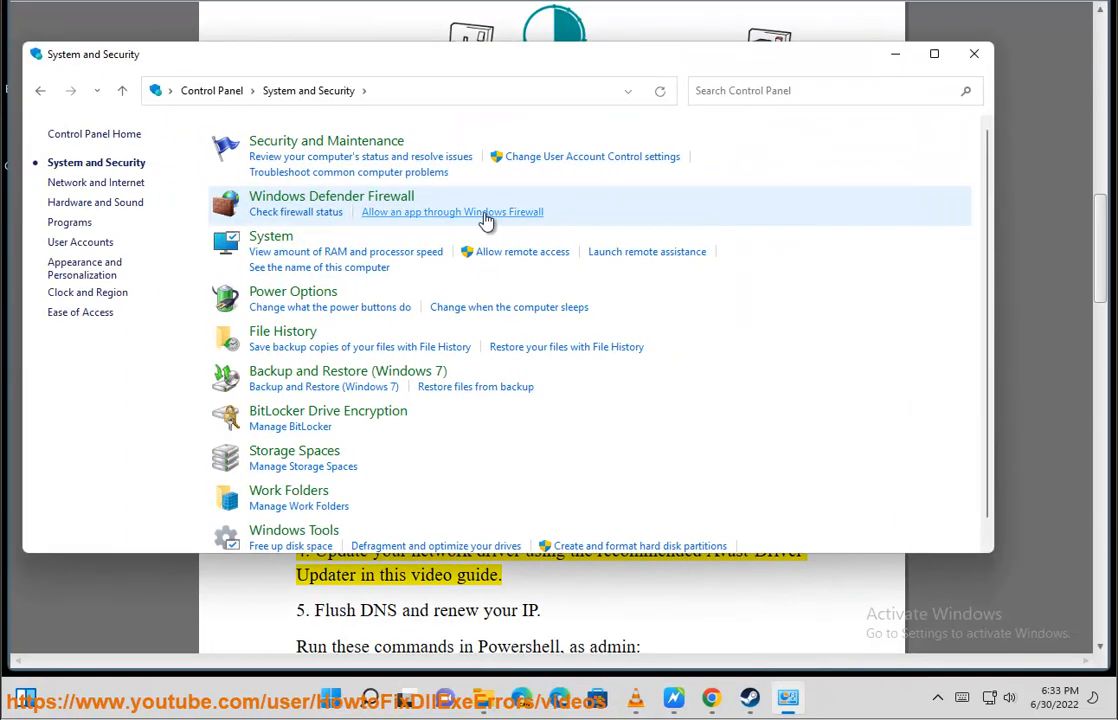
{"action": "left_click", "coordinate": [452, 212]}
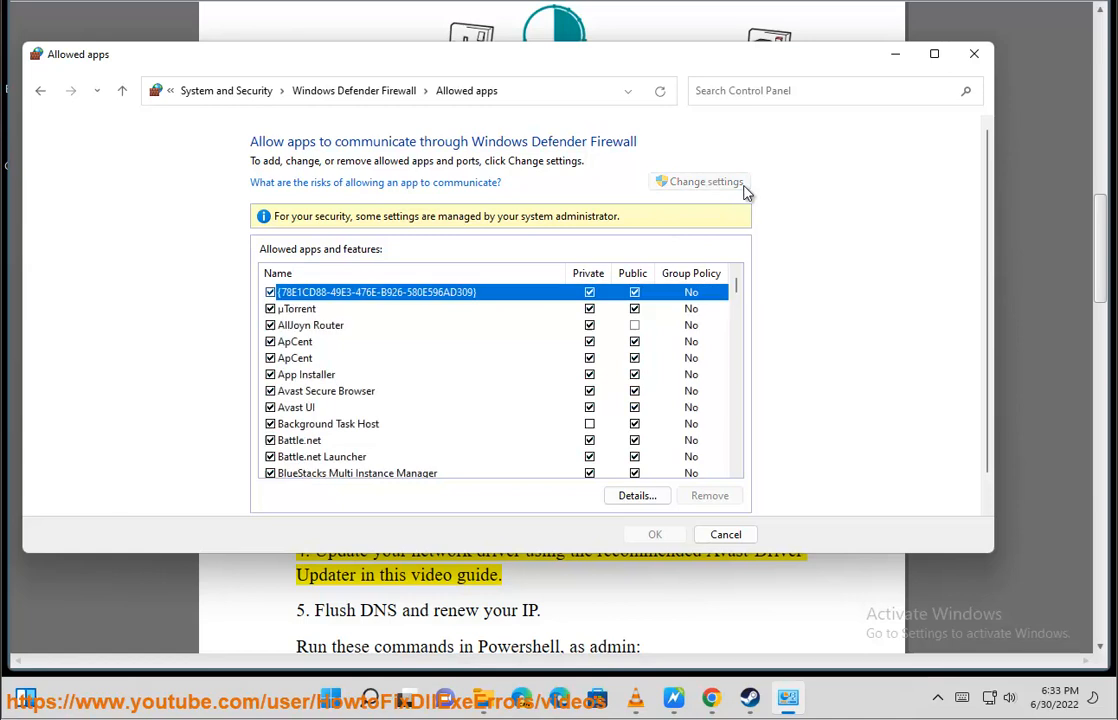
{"action": "left_click", "coordinate": [688, 496]}
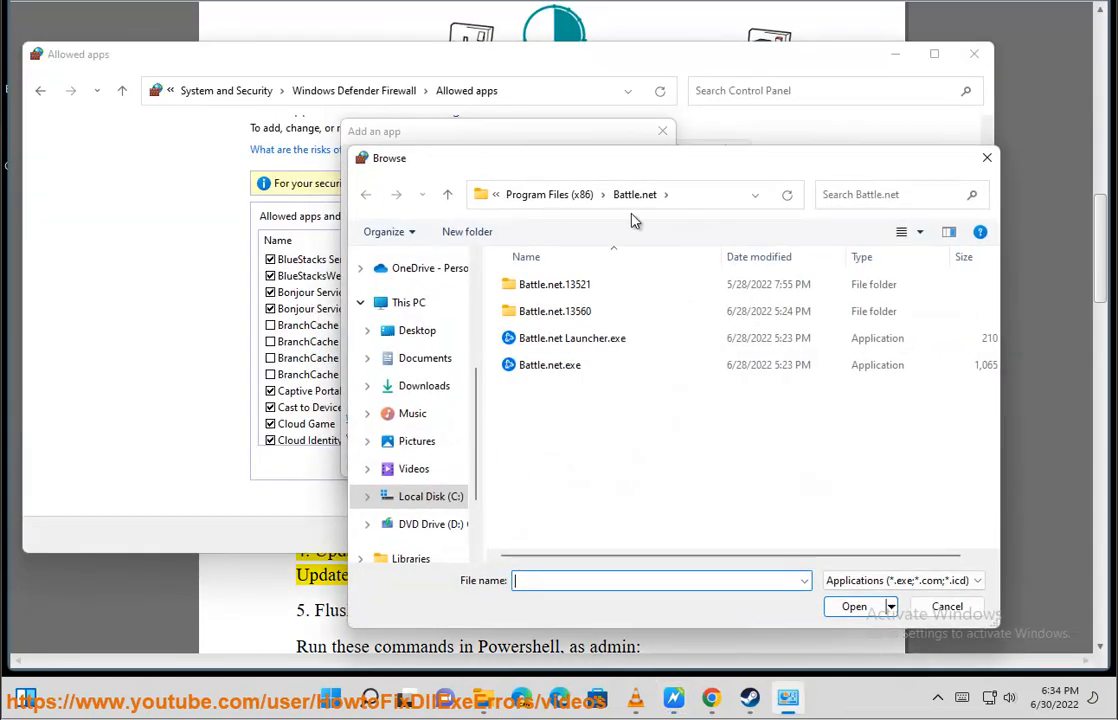
Step: Add Battle.net Launcher.exe to the allowed apps and save the firewall changes
{"action": "left_click", "coordinate": [572, 338]}
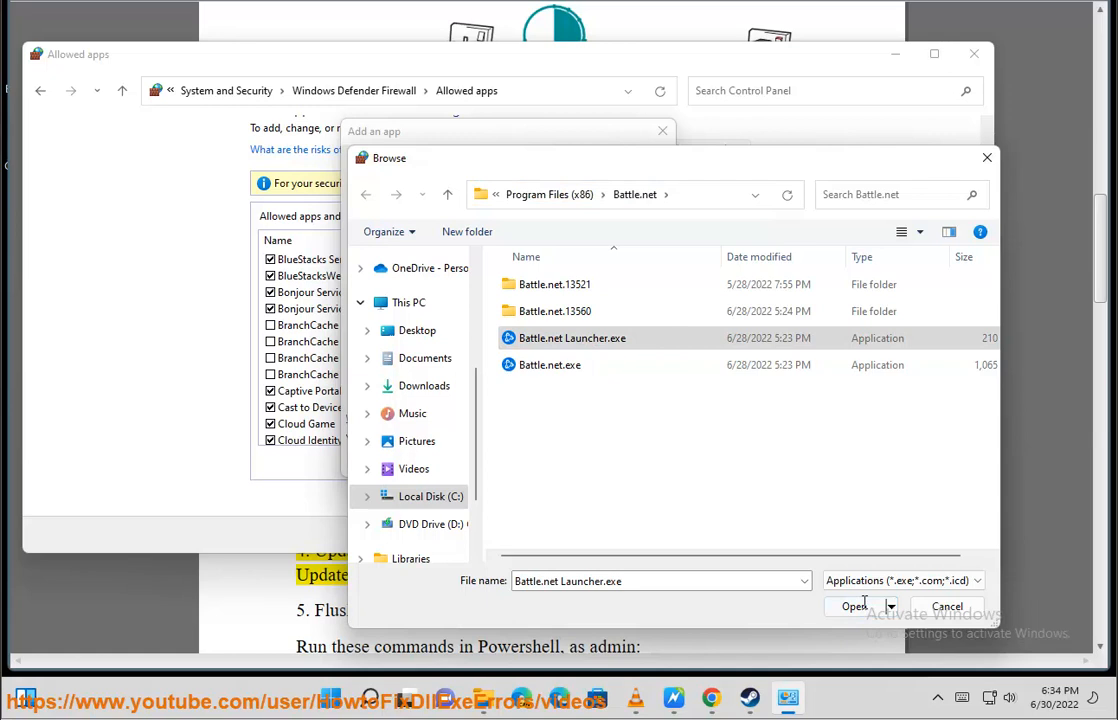
{"action": "left_click", "coordinate": [852, 606]}
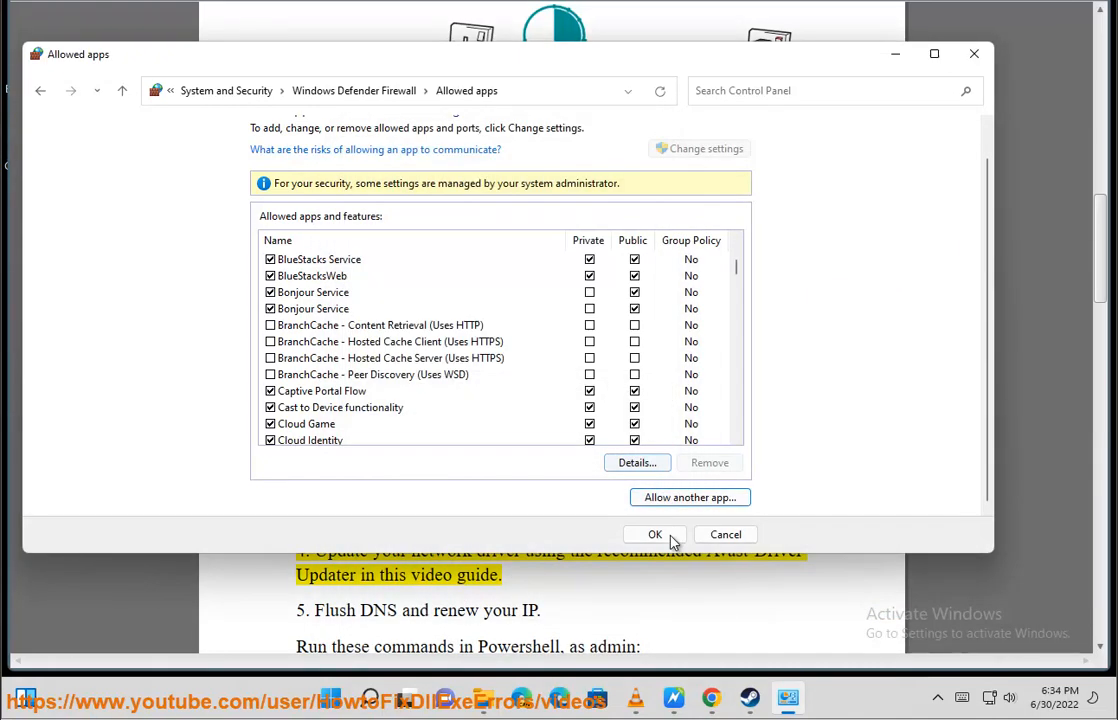
{"action": "left_click", "coordinate": [656, 534]}
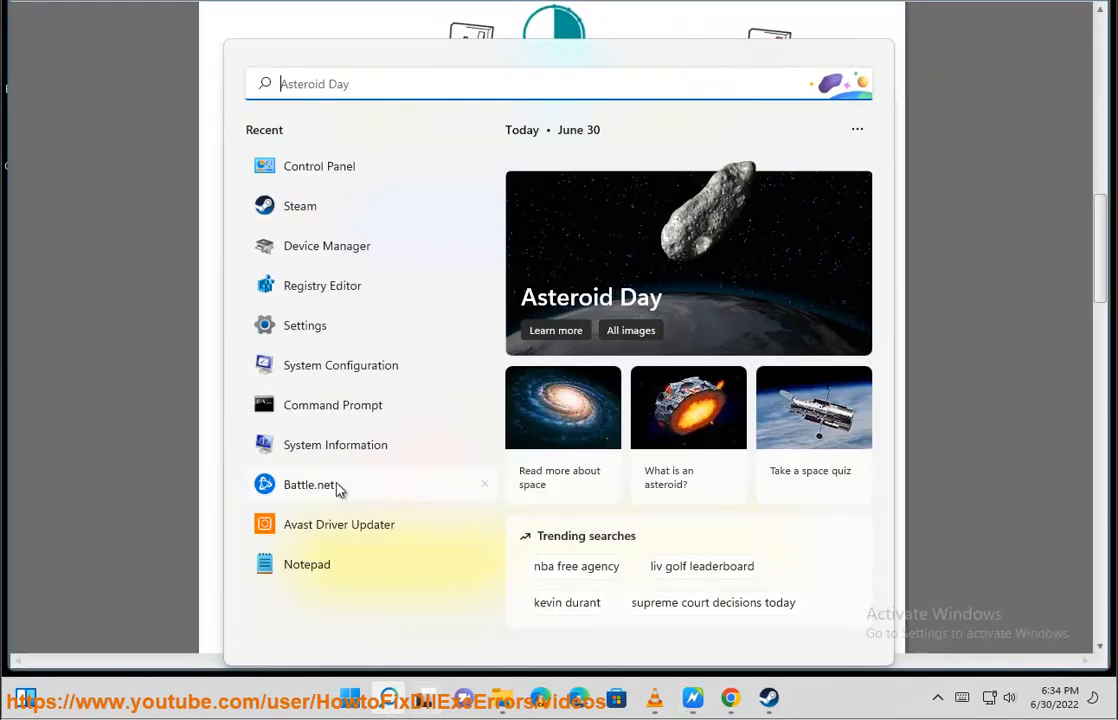
Step: Launch Notepad, Avast Driver Updater and Command Prompt from Recent, then return to the guide
{"action": "left_click", "coordinate": [308, 564]}
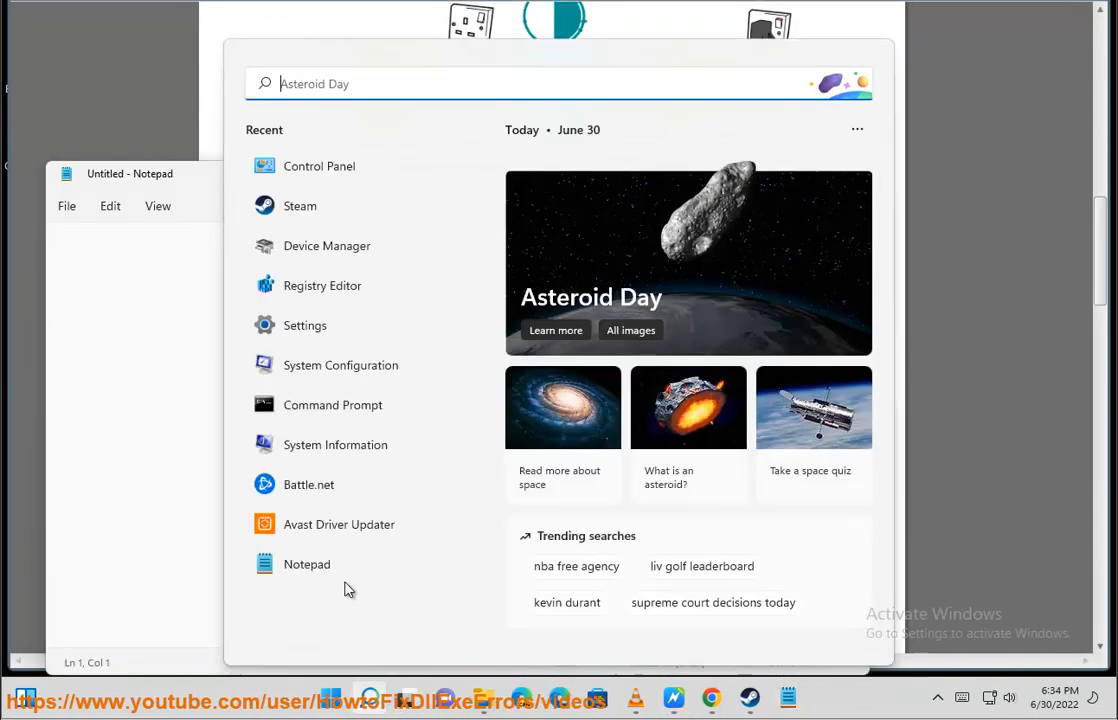
{"action": "left_click", "coordinate": [340, 524]}
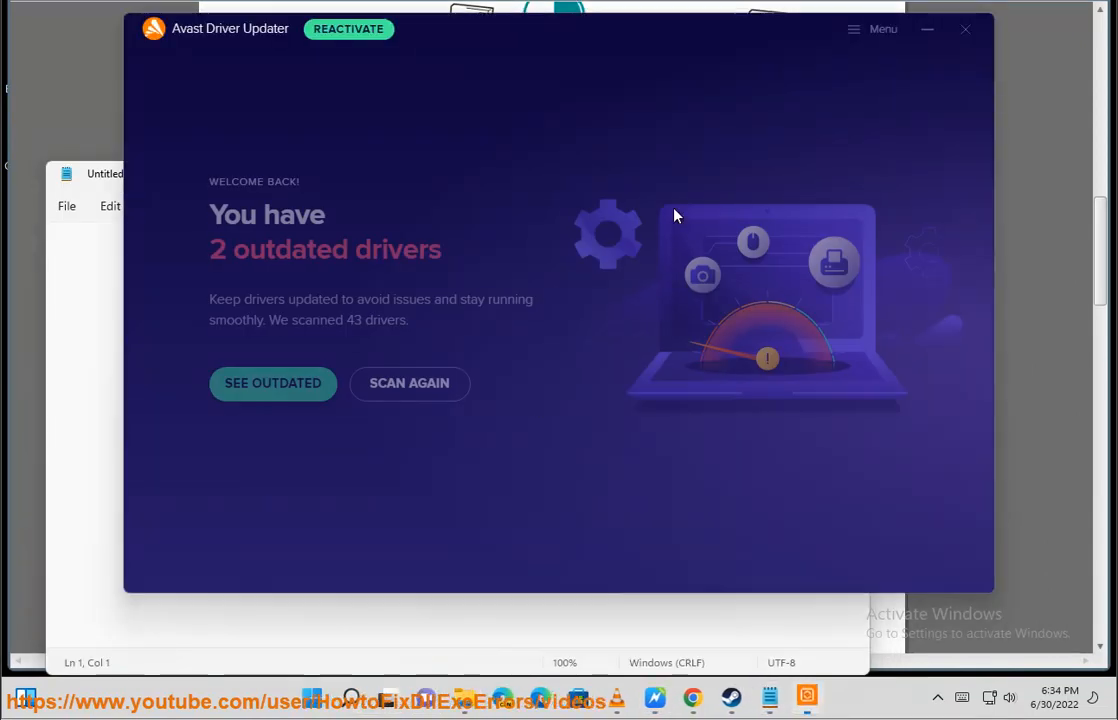
{"action": "left_click", "coordinate": [408, 384]}
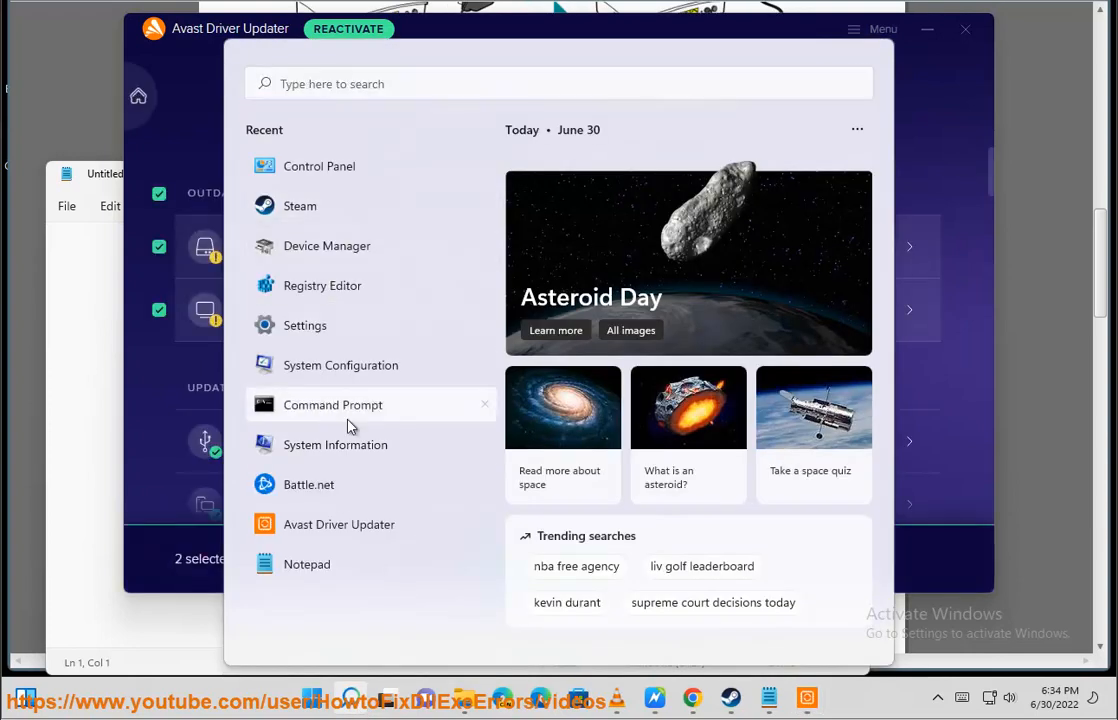
{"action": "left_click", "coordinate": [332, 404]}
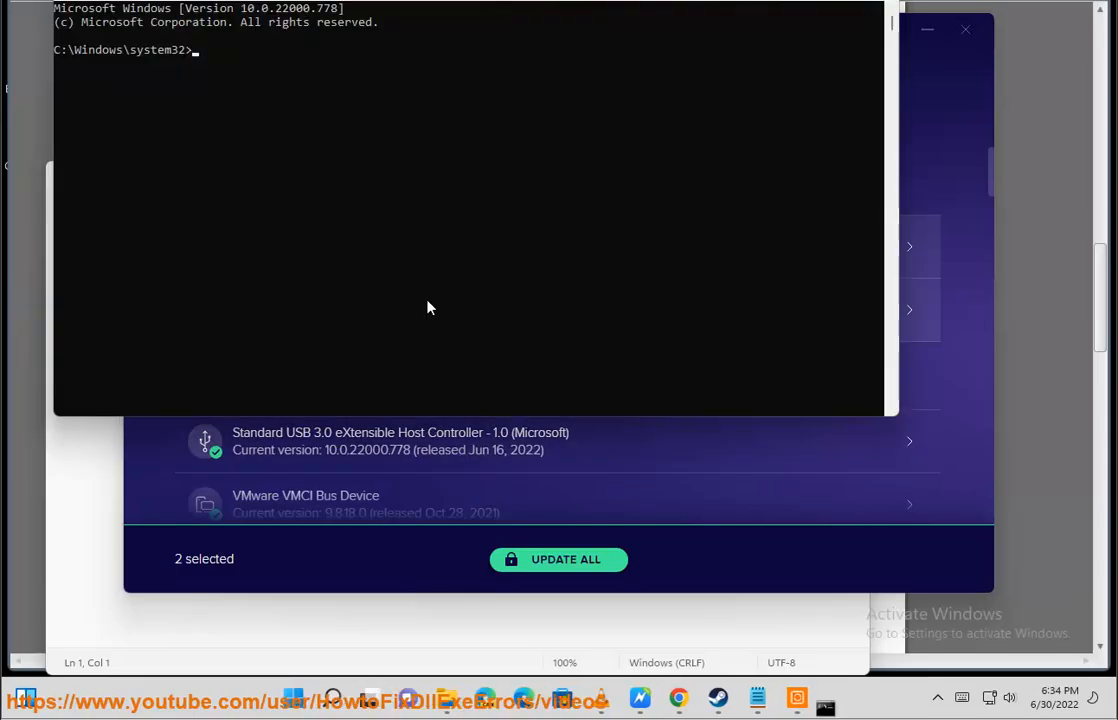
{"action": "left_click", "coordinate": [636, 698]}
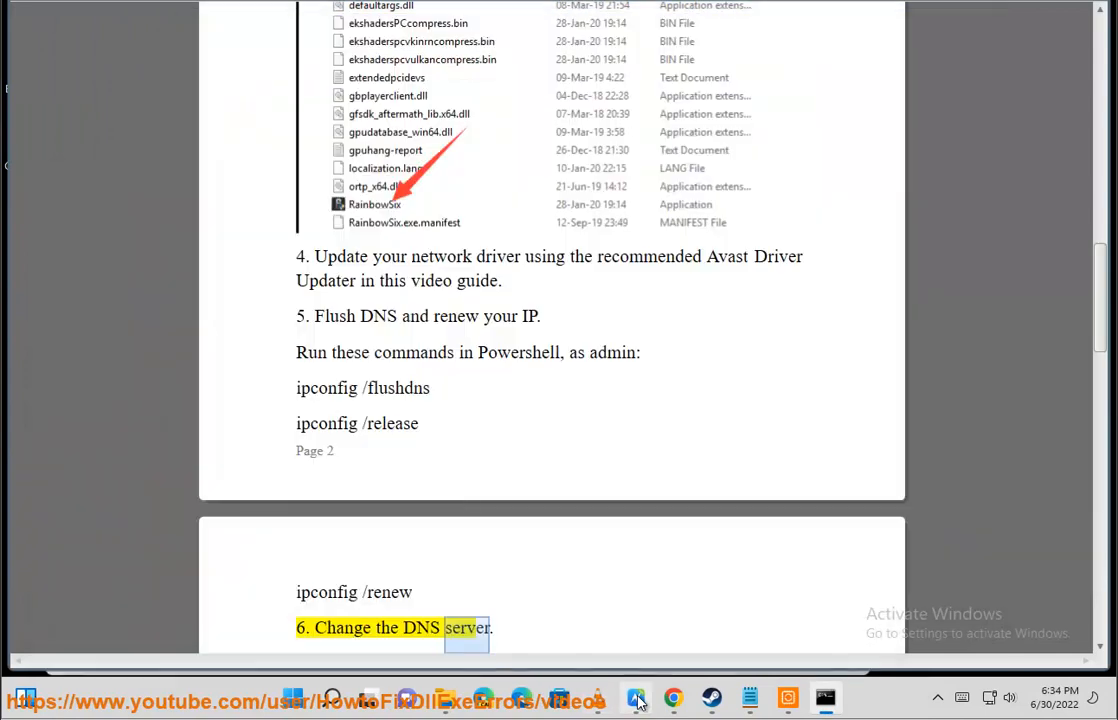
Step: Bring step 5's DNS flush and IP renew commands into view and select the ipconfig command
{"action": "scroll", "scroll_direction": "down", "scroll_amount": 3}
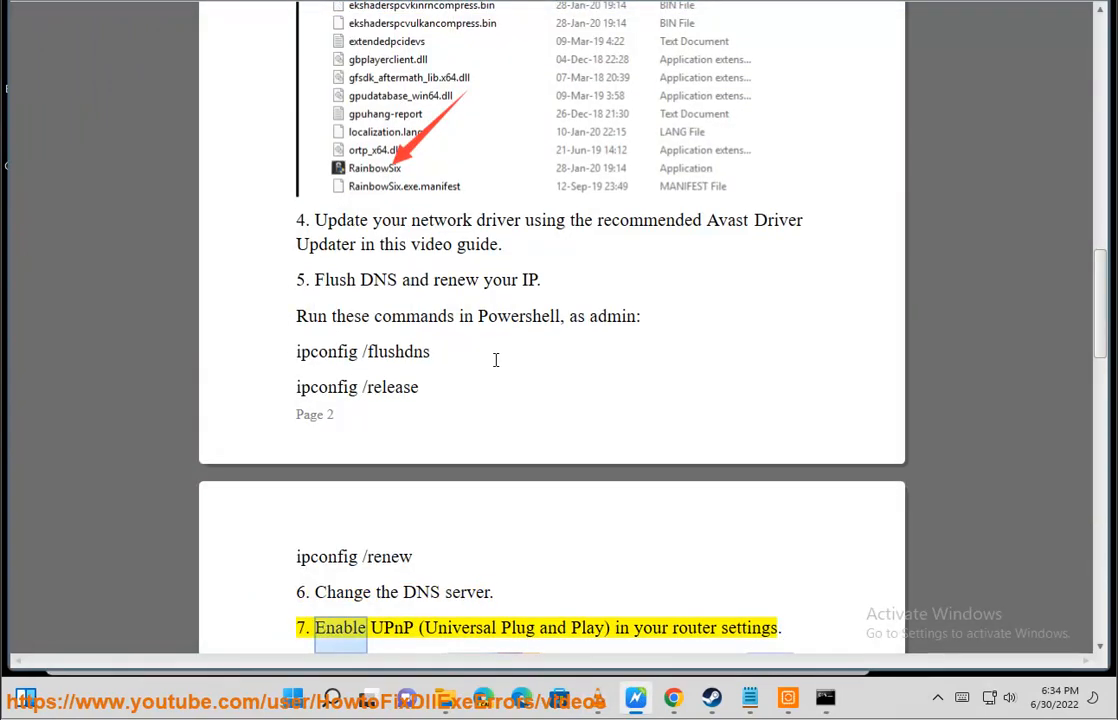
{"action": "scroll", "scroll_direction": "down", "scroll_amount": 3}
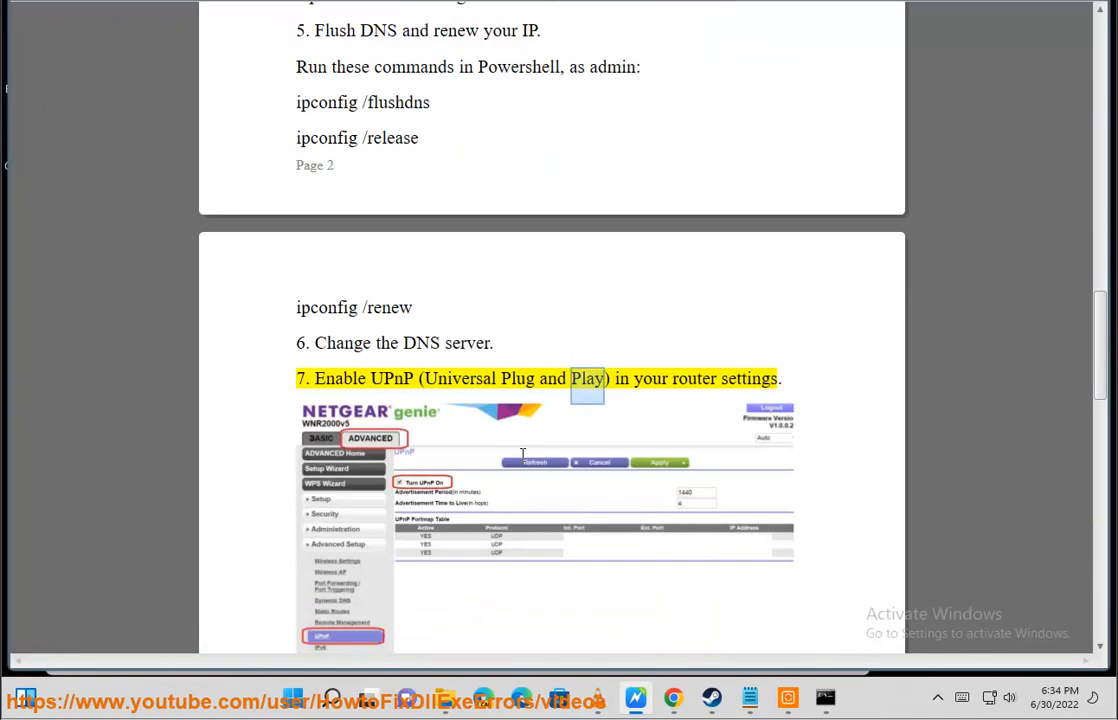
{"action": "scroll", "scroll_direction": "down", "scroll_amount": 3}
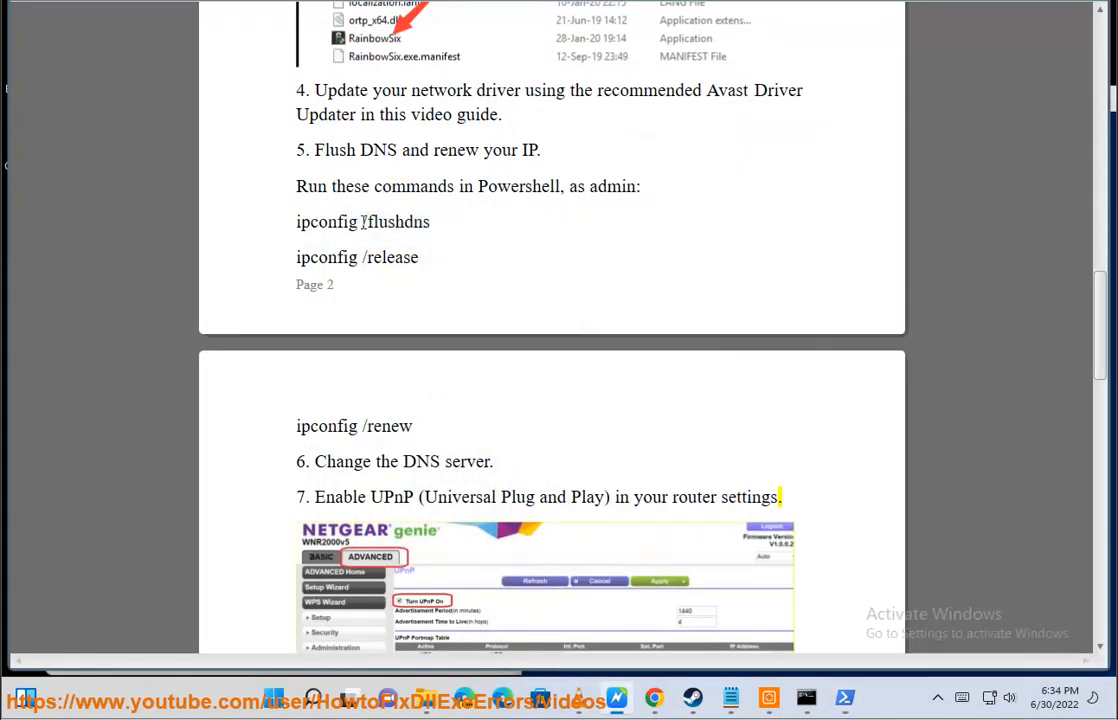
{"action": "double_click", "coordinate": [326, 220]}
{"action": "type", "text": "ipconfig"}
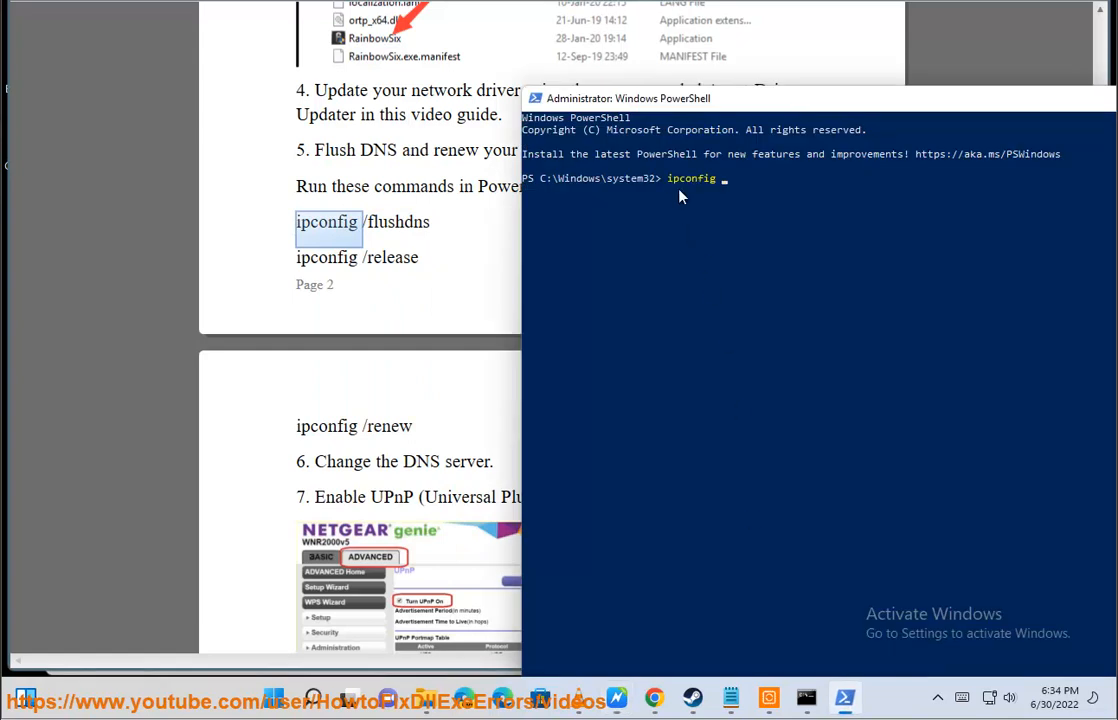
Step: Enter ipconfig /FLDNS in the admin PowerShell and erase part of it before closing
{"action": "type", "text": "/FLUSH"}
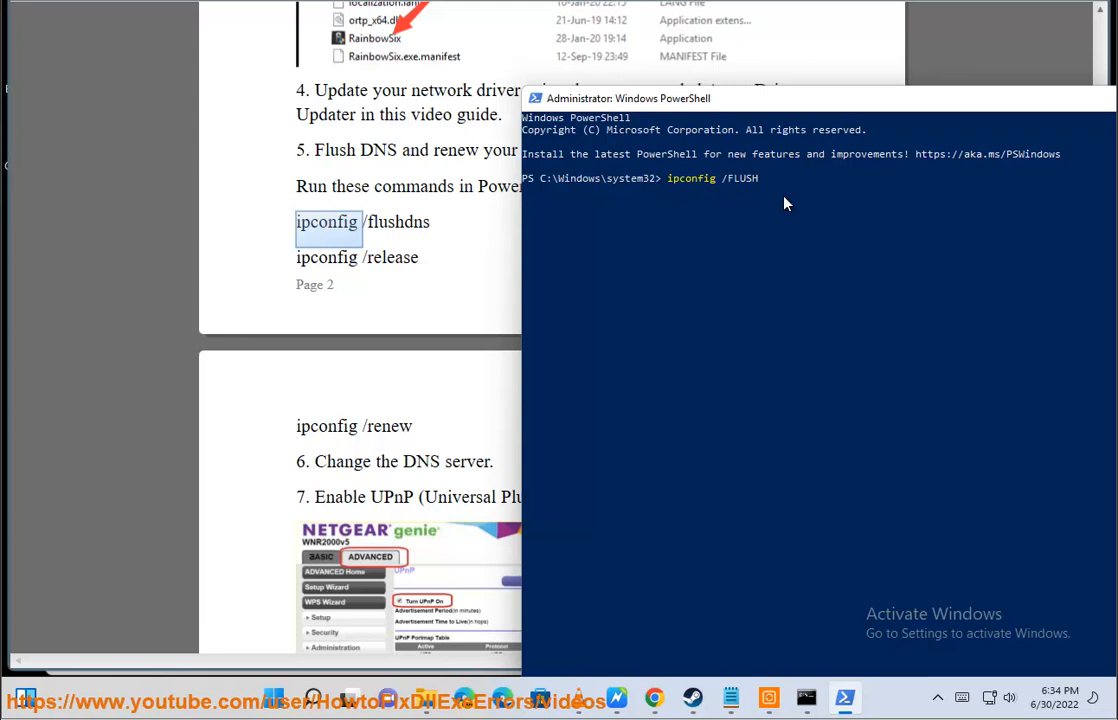
{"action": "type", "text": "DNS"}
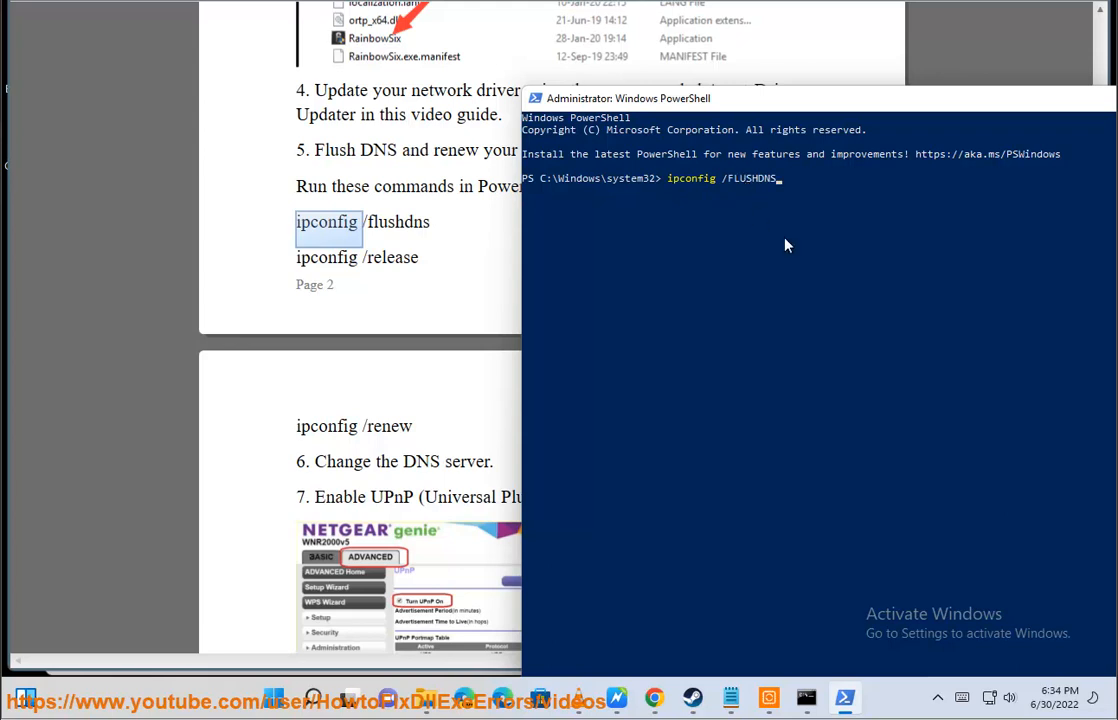
{"action": "key", "text": "Backspace"}
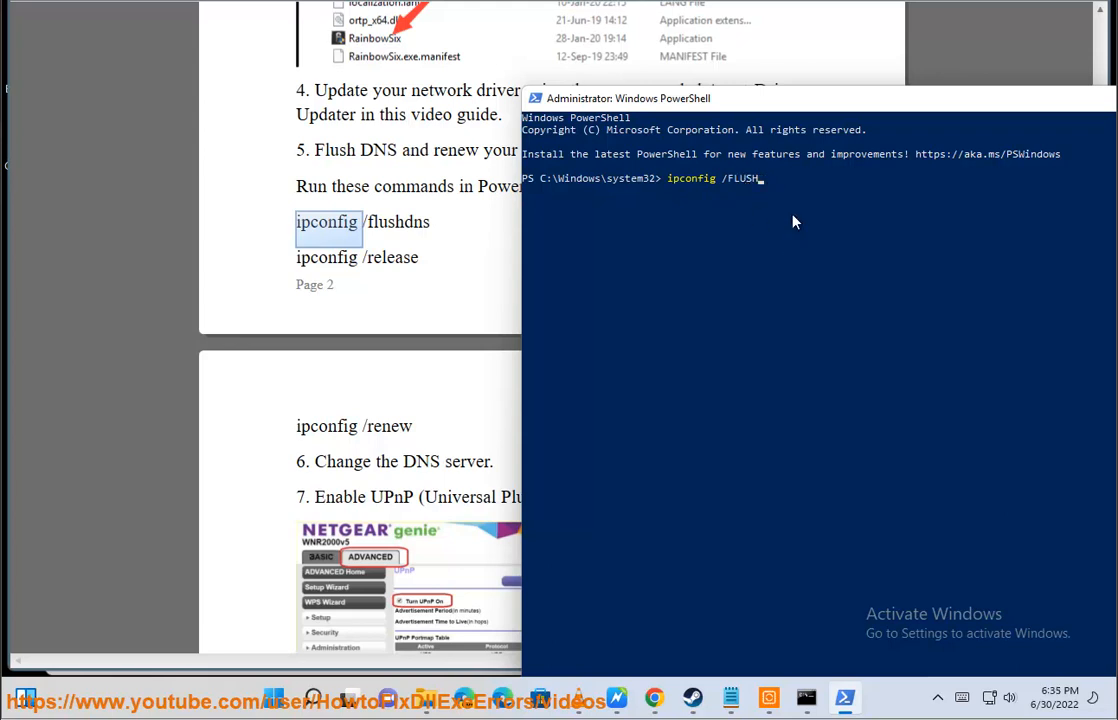
{"action": "key", "text": "Backspace"}
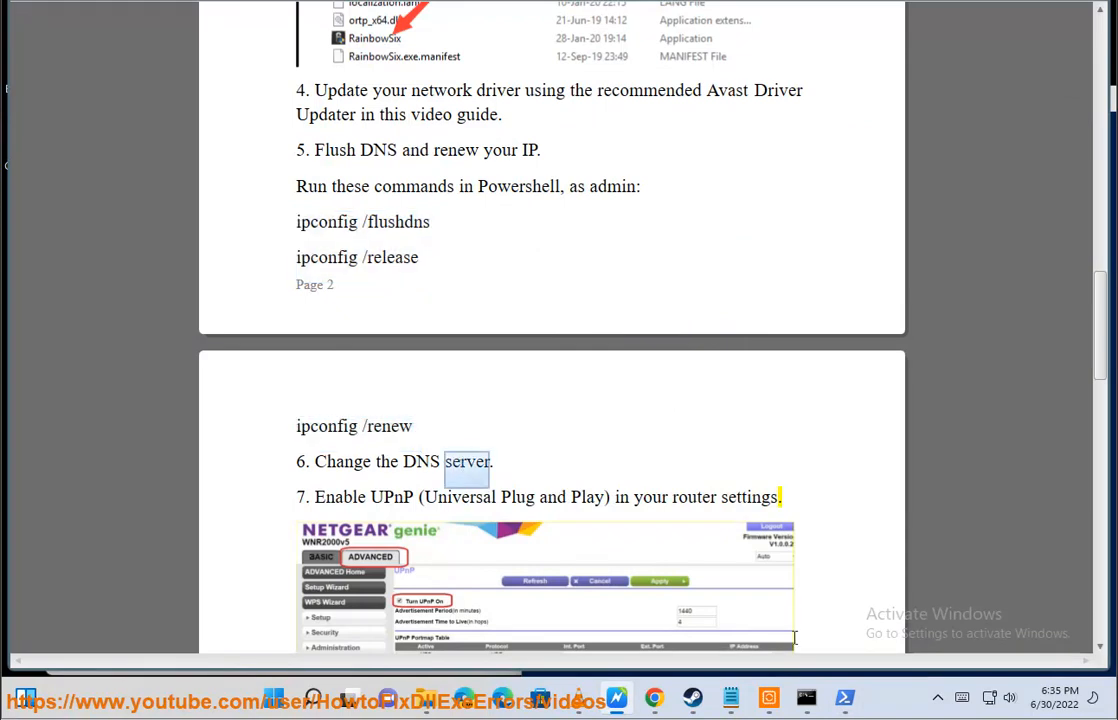
Step: Reach Ethernet0's IPv4 settings via Control Panel and choose manual DNS server addresses
{"action": "left_click", "coordinate": [272, 698]}
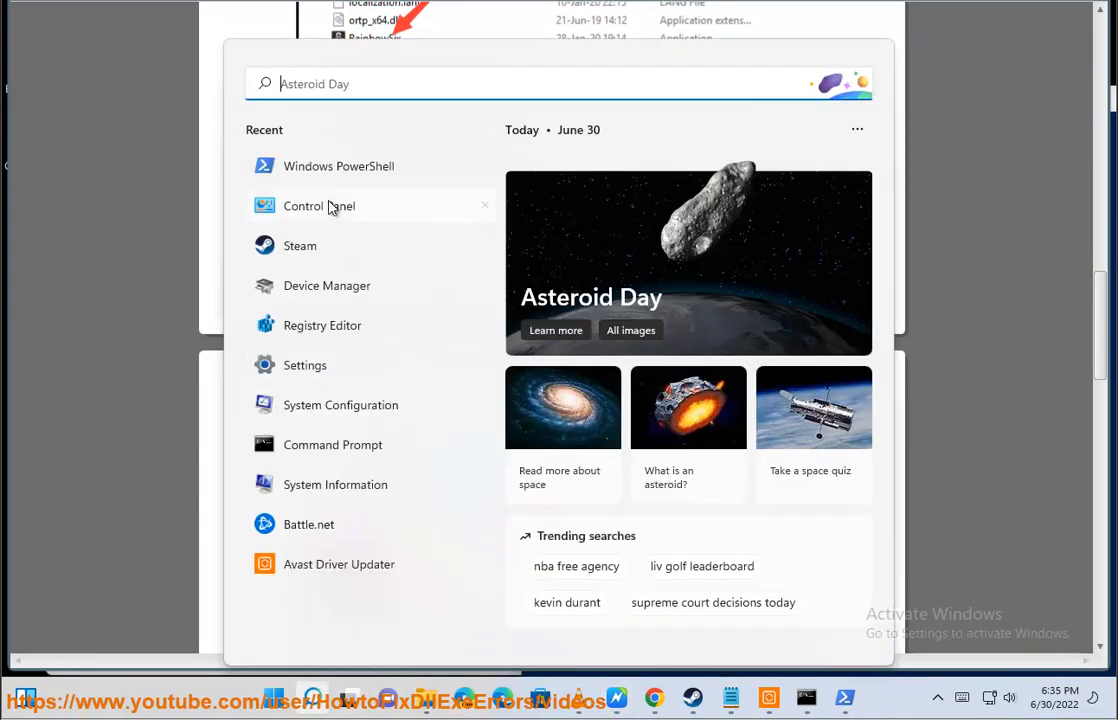
{"action": "left_click", "coordinate": [320, 204]}
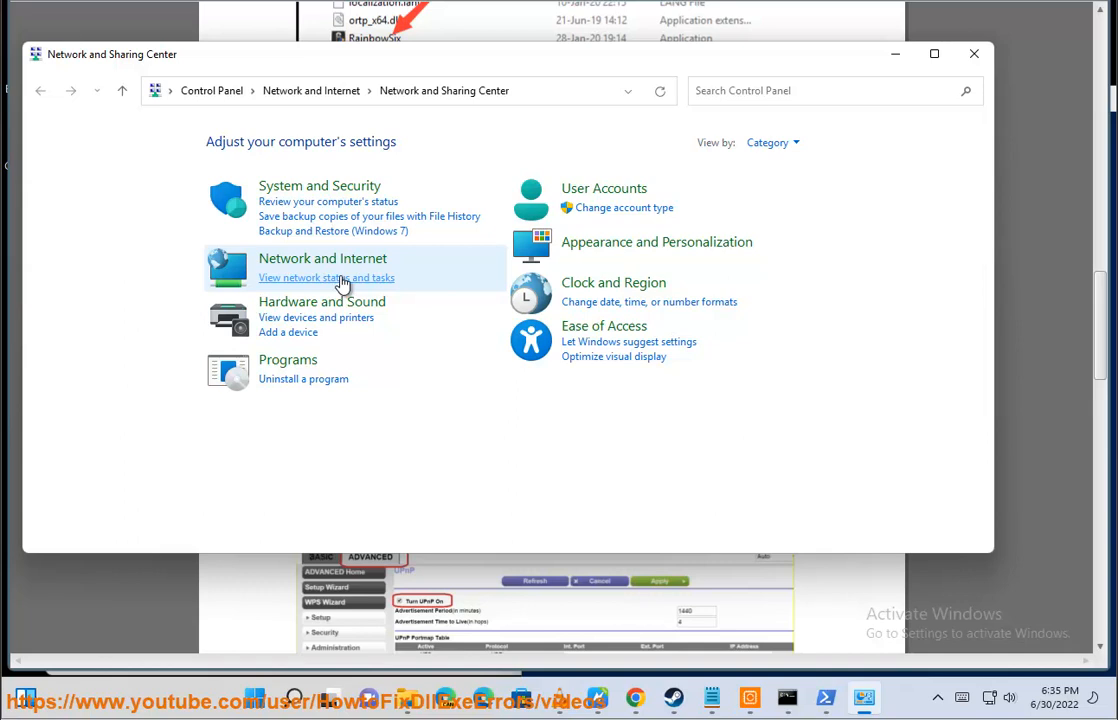
{"action": "left_click", "coordinate": [326, 276]}
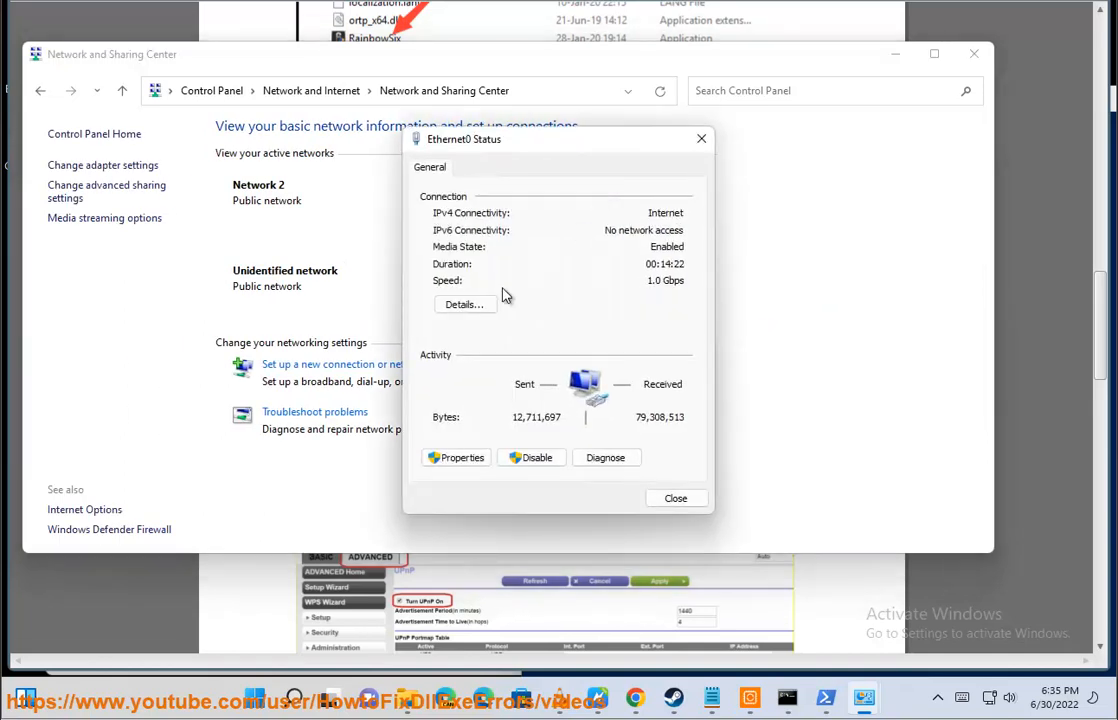
{"action": "left_click", "coordinate": [456, 456]}
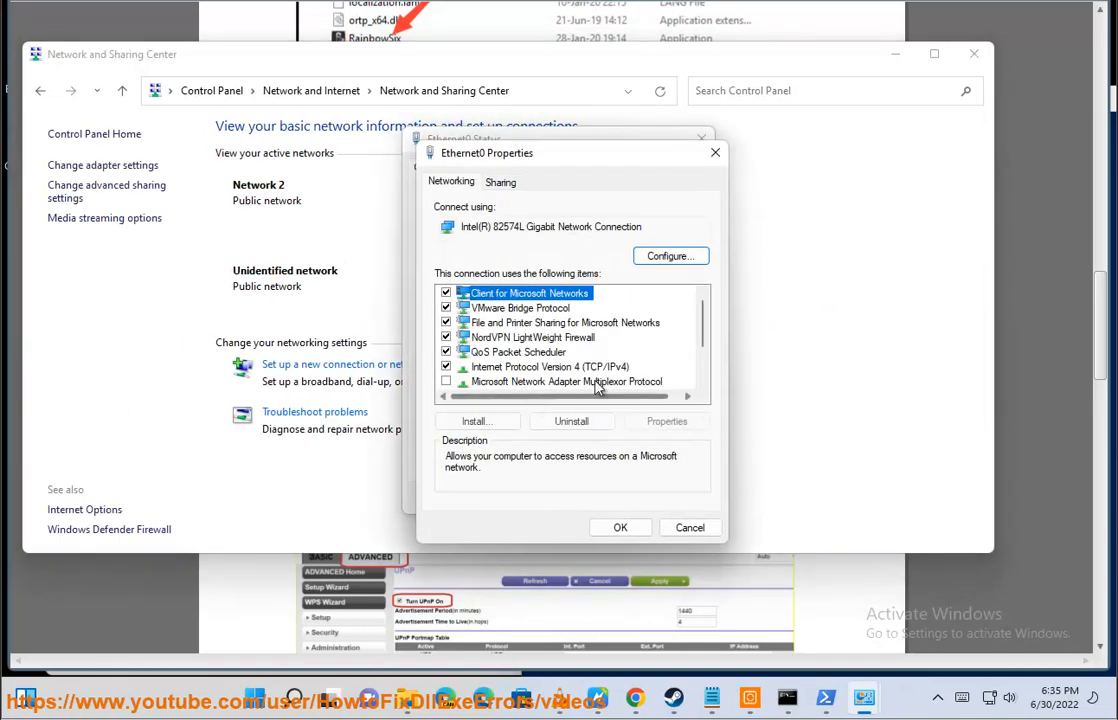
{"action": "left_click", "coordinate": [666, 420]}
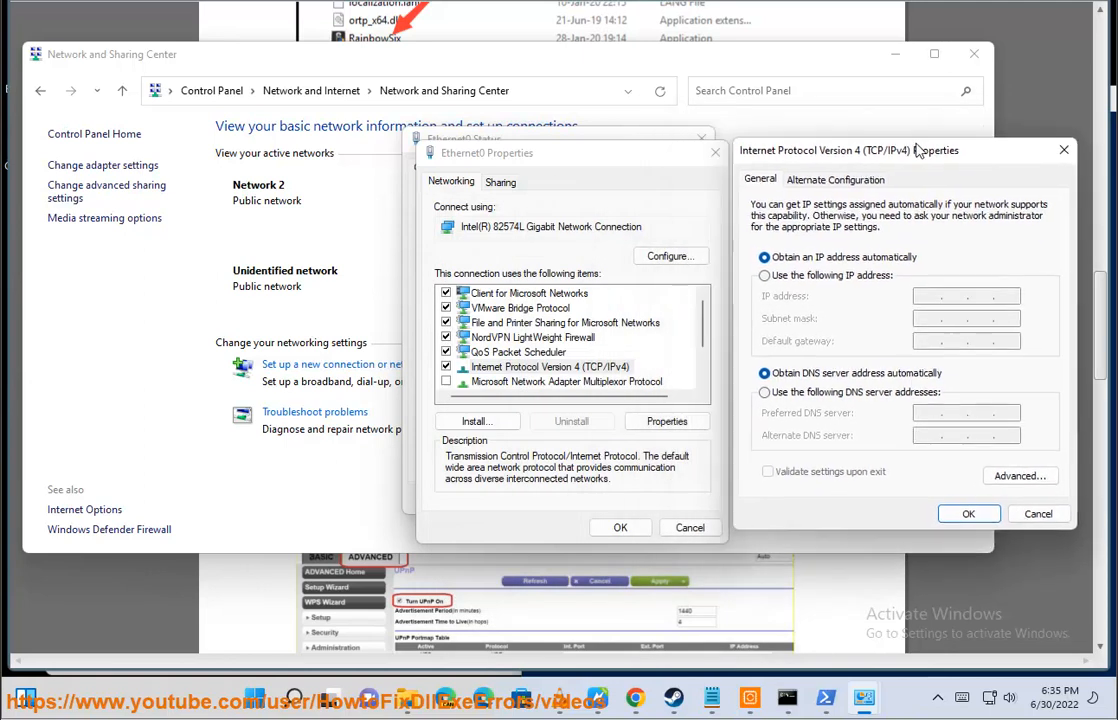
{"action": "left_click", "coordinate": [764, 392]}
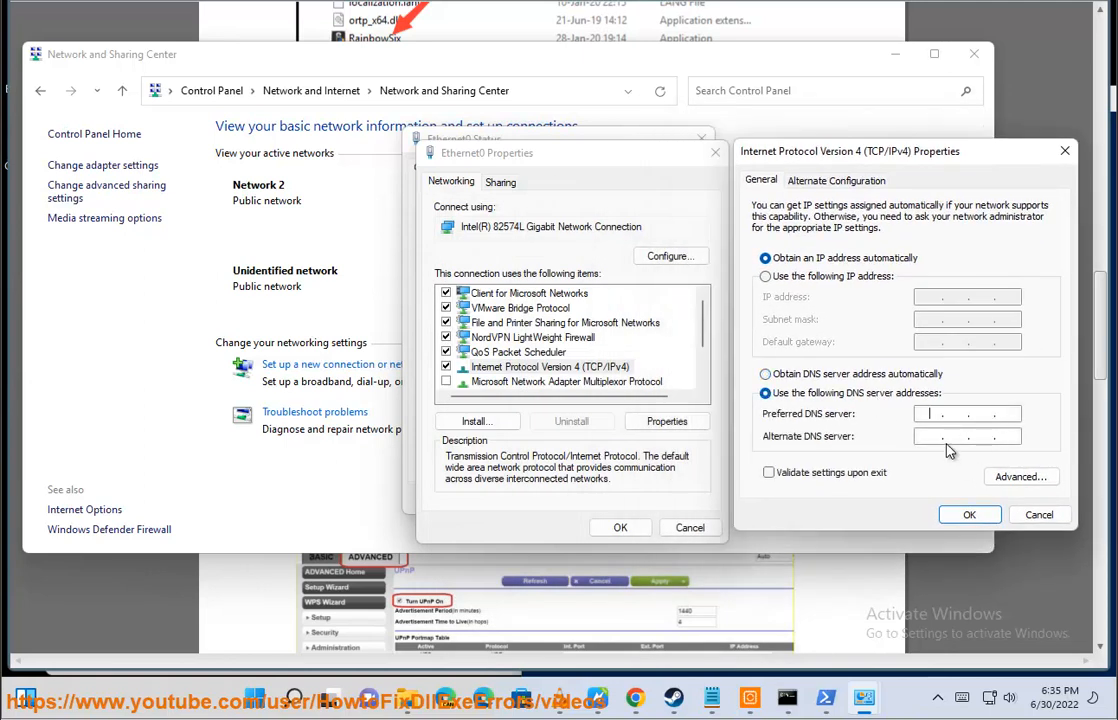
Step: Enter preferred DNS 1.1.1.1 and alternate 8.8.8.8, then close all network settings windows
{"action": "type", "text": "1.1"}
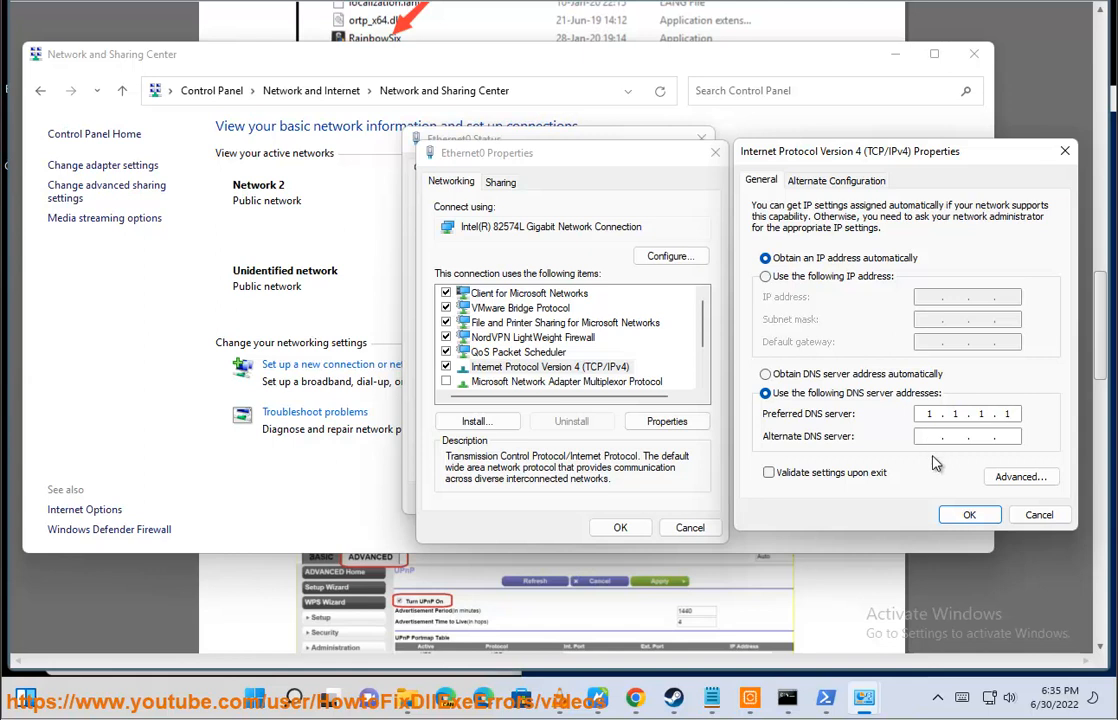
{"action": "type", "text": "8..."}
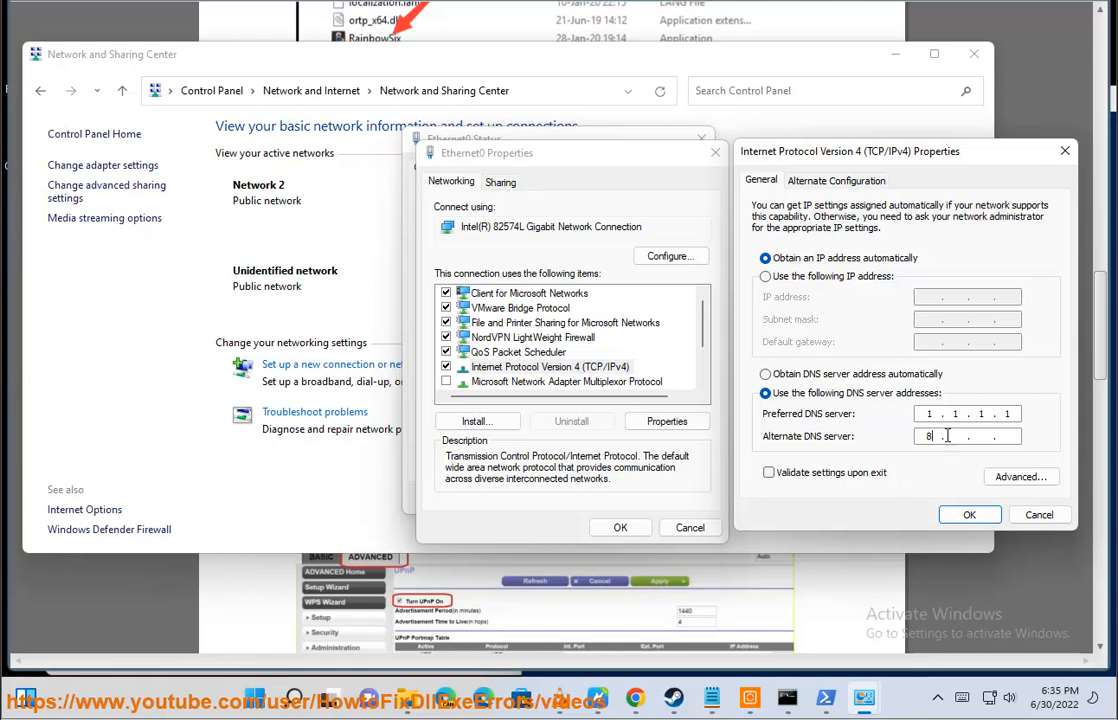
{"action": "type", "text": "8.8.8"}
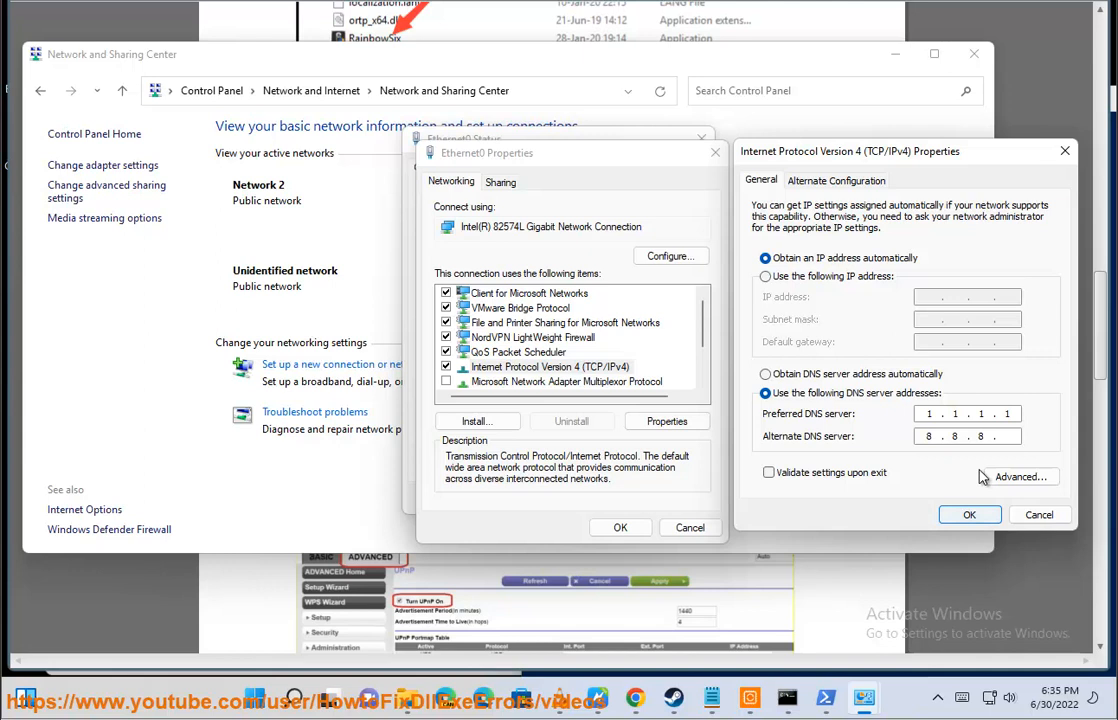
{"action": "left_click", "coordinate": [968, 514]}
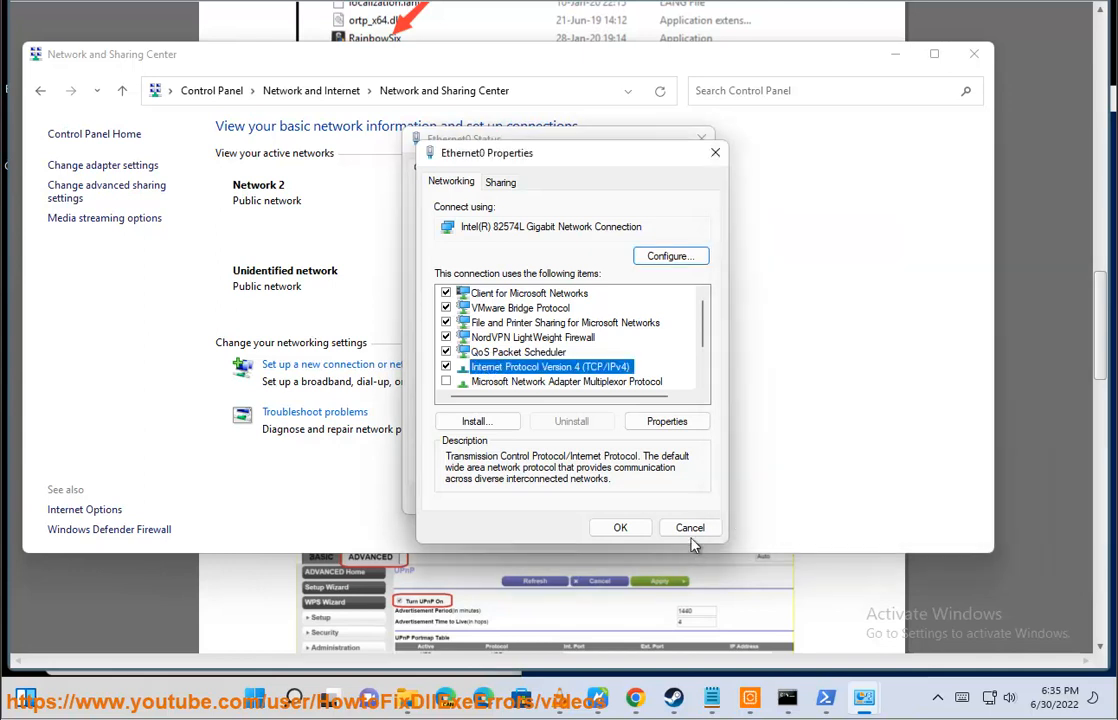
{"action": "left_click", "coordinate": [690, 528]}
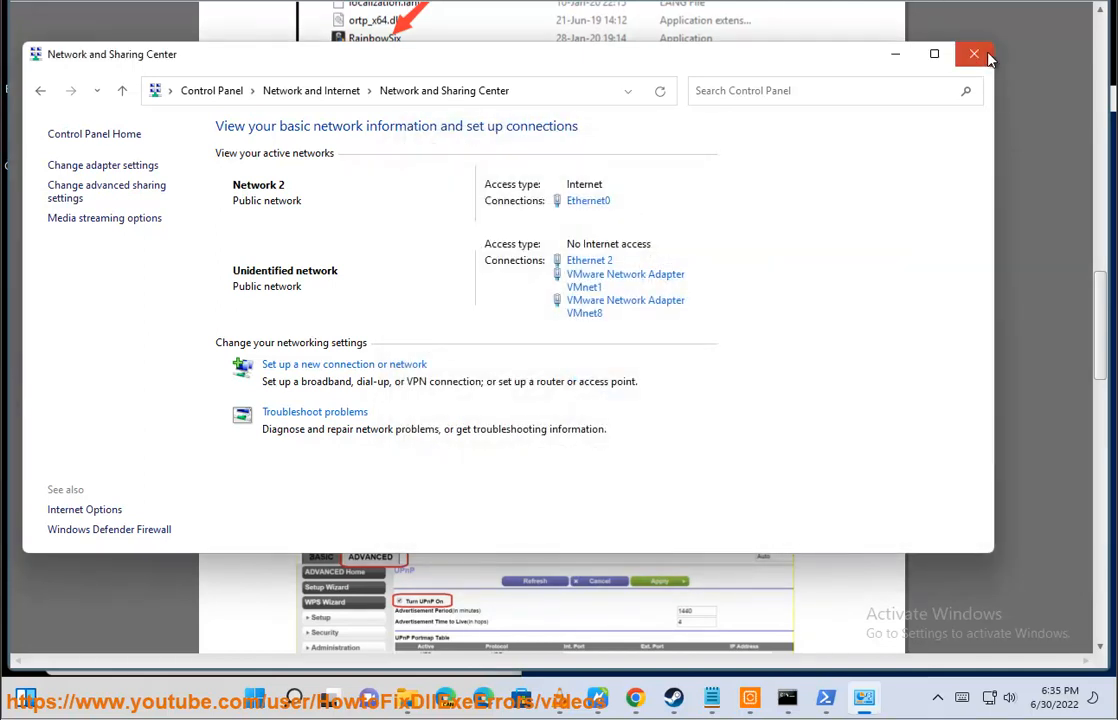
{"action": "left_click", "coordinate": [974, 54]}
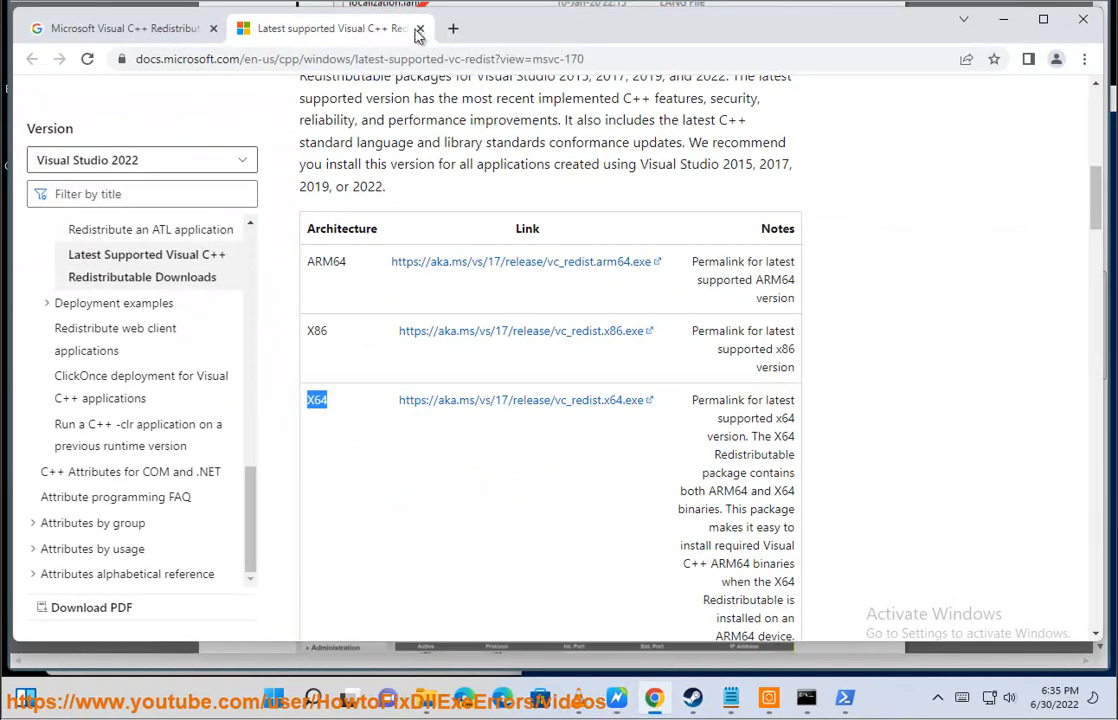
Step: Search Google for 'BEST GMAING DNS' and highlight the listed DNS server options
{"action": "left_click", "coordinate": [420, 28]}
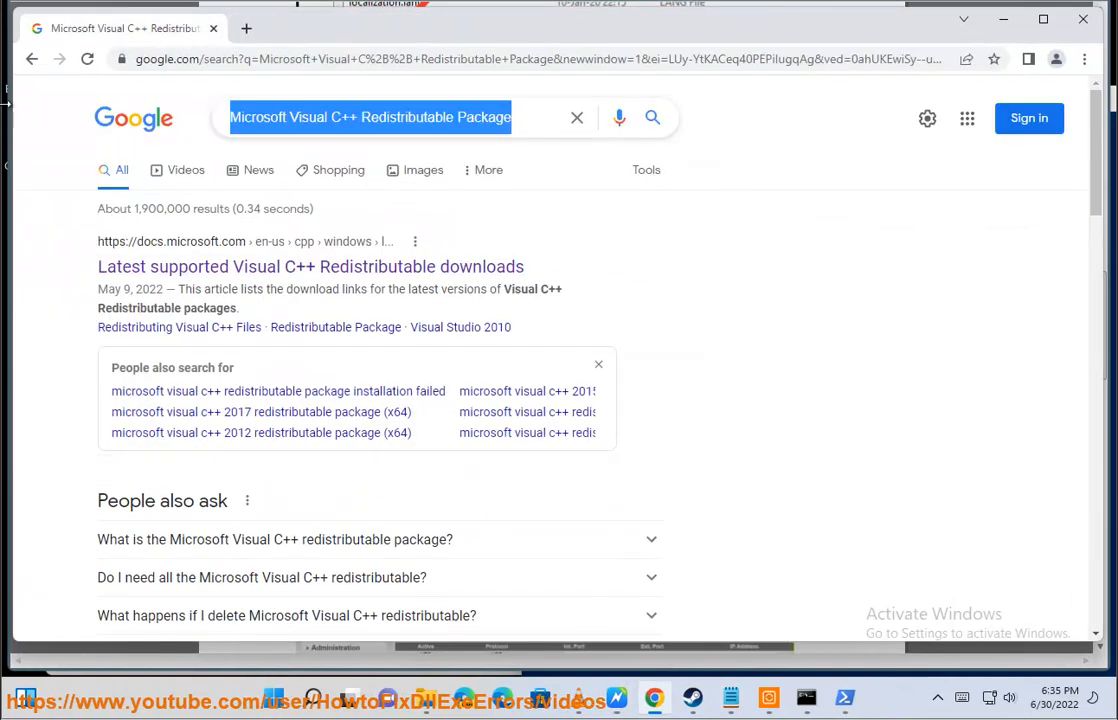
{"action": "type", "text": "BEST G"}
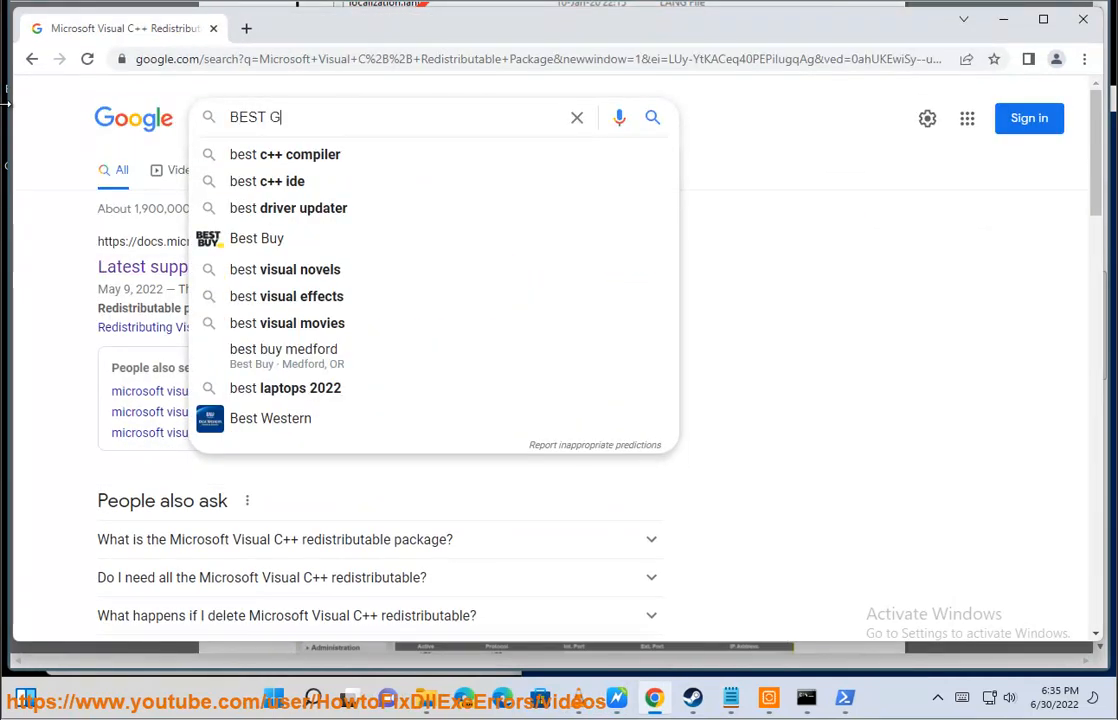
{"action": "type", "text": "MAING DNS"}
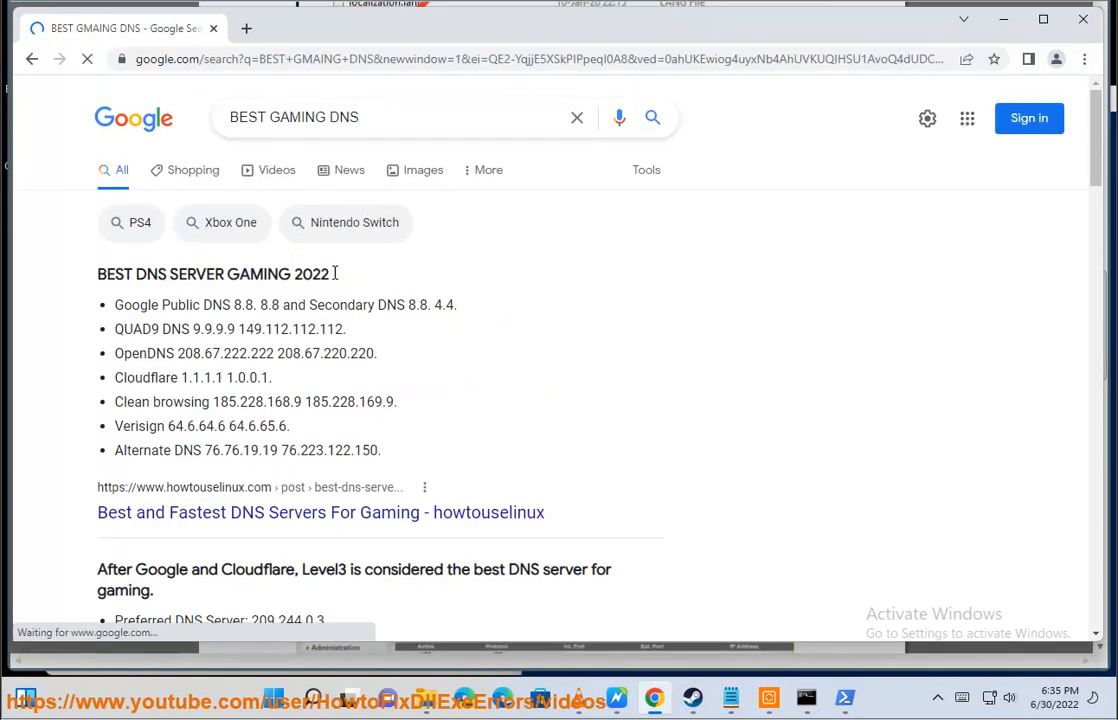
{"action": "left_click_drag", "start_coordinate": [114, 328], "coordinate": [382, 450]}
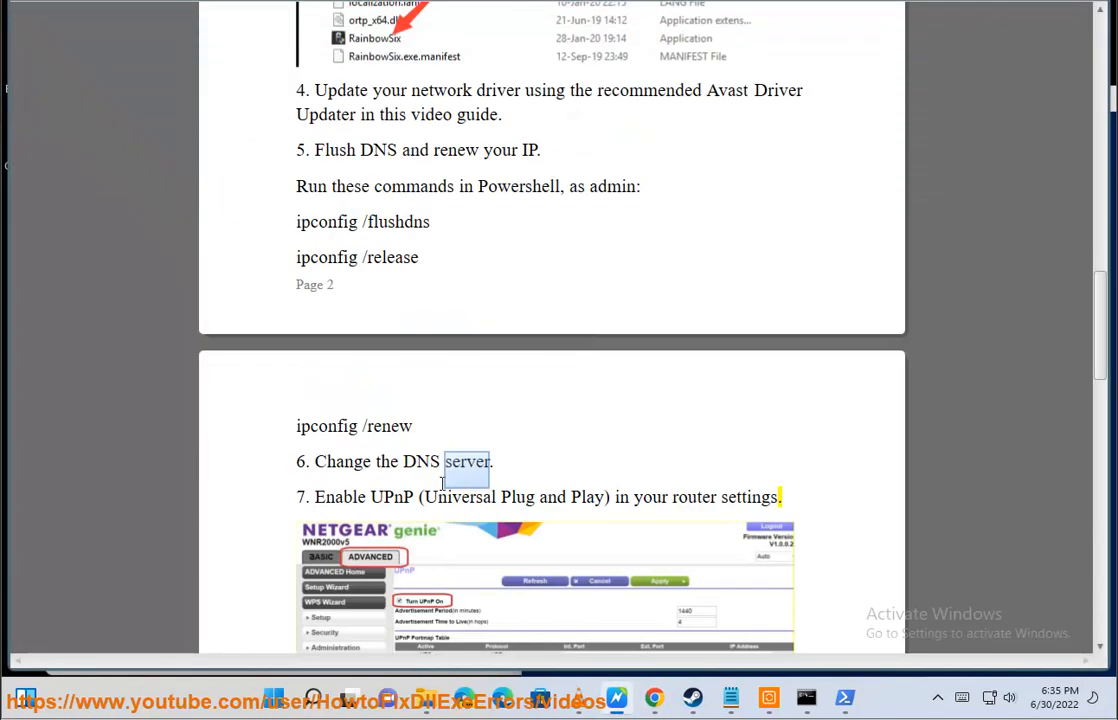
Step: Scroll past the UPnP screenshot to the port-forwarding and clean boot steps 8 and 9
{"action": "scroll", "scroll_direction": "down", "scroll_amount": 3}
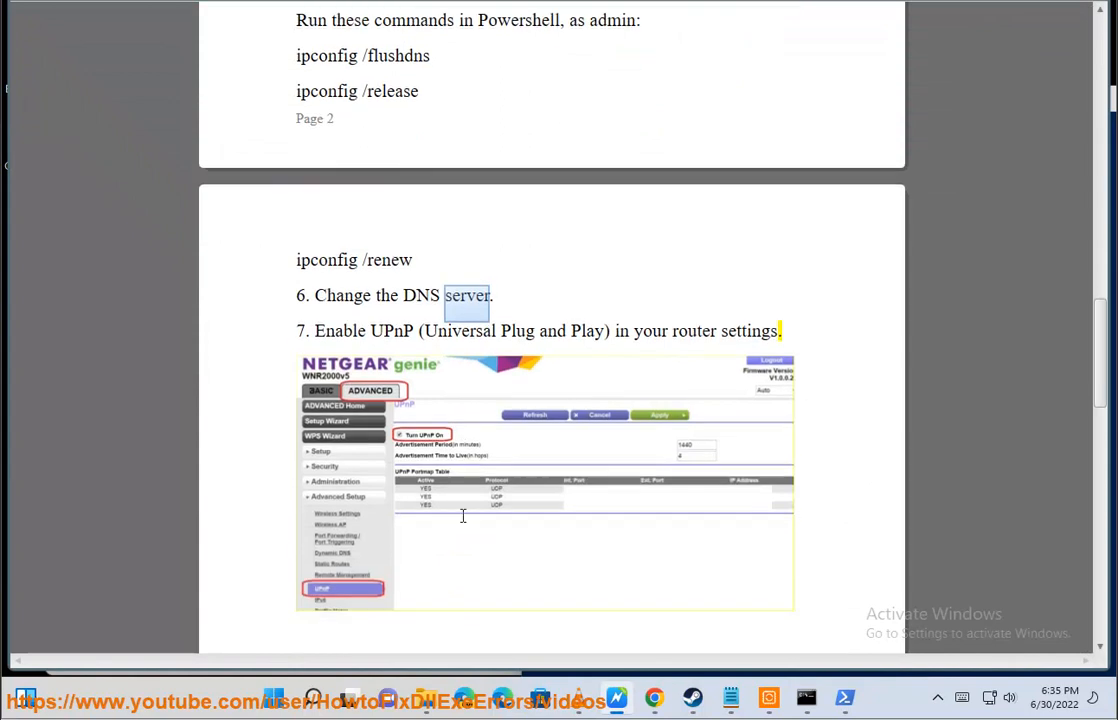
{"action": "scroll", "scroll_direction": "down", "scroll_amount": 3}
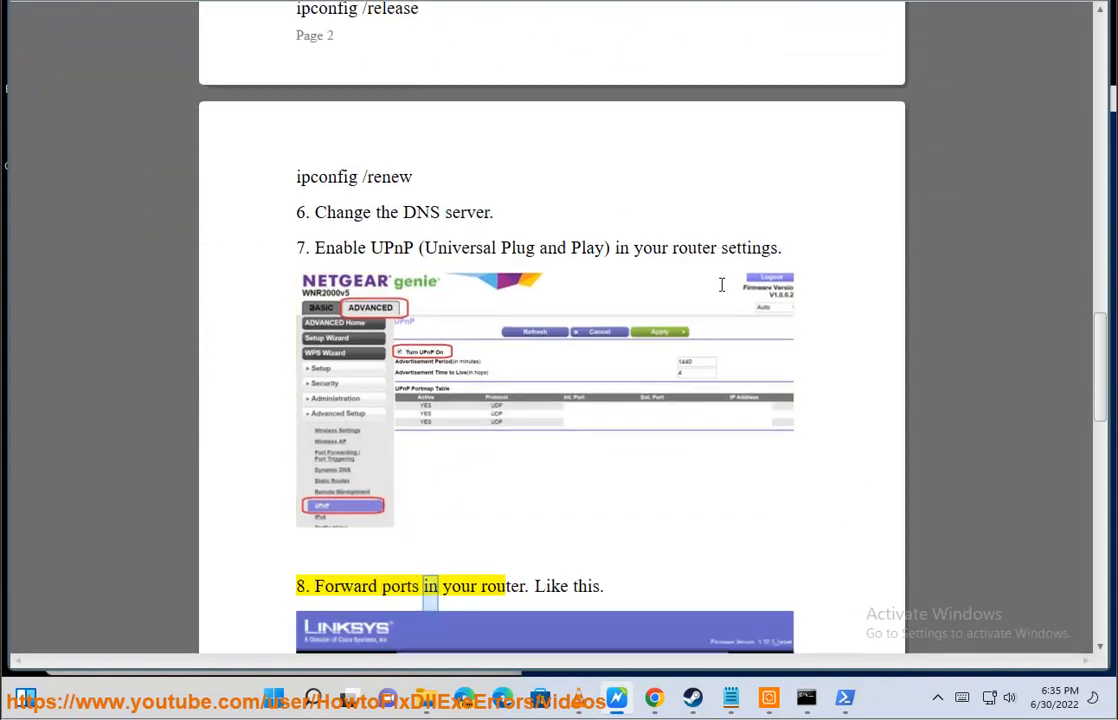
{"action": "scroll", "scroll_direction": "down", "scroll_amount": 3}
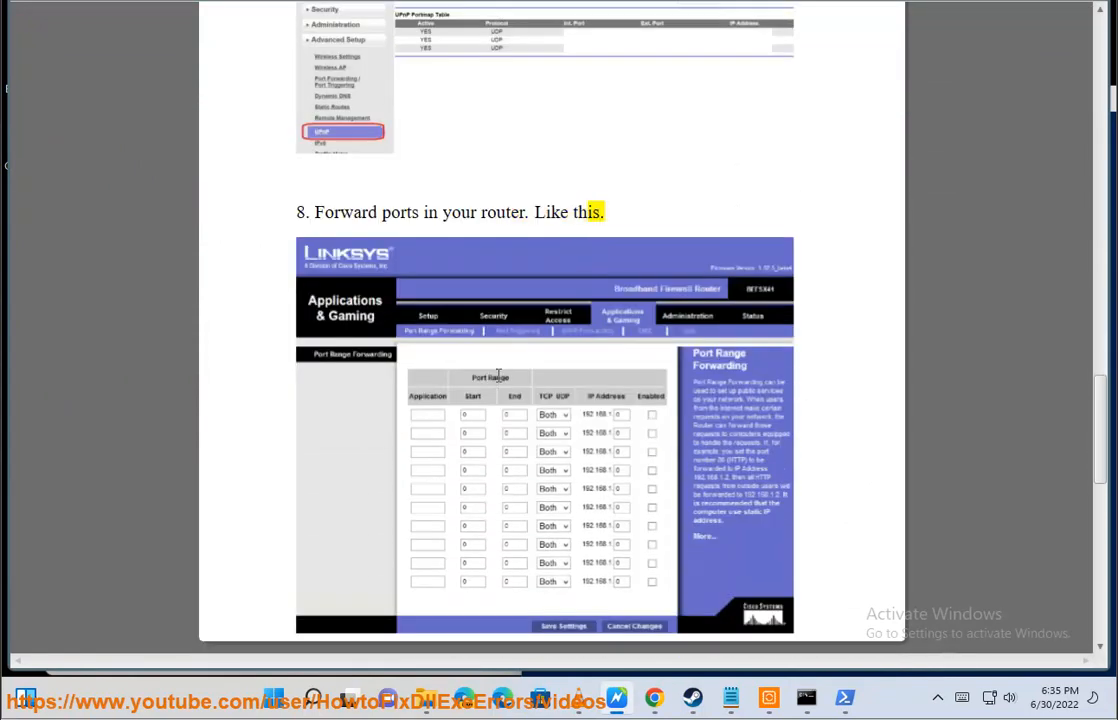
{"action": "scroll", "scroll_direction": "down", "scroll_amount": 3}
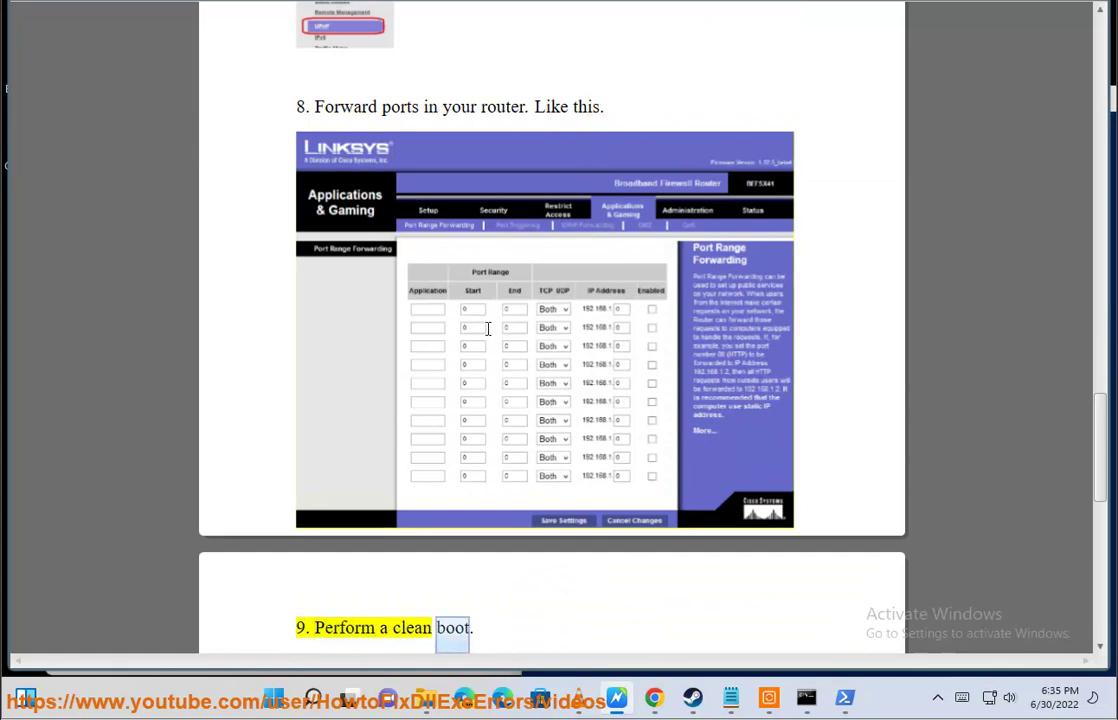